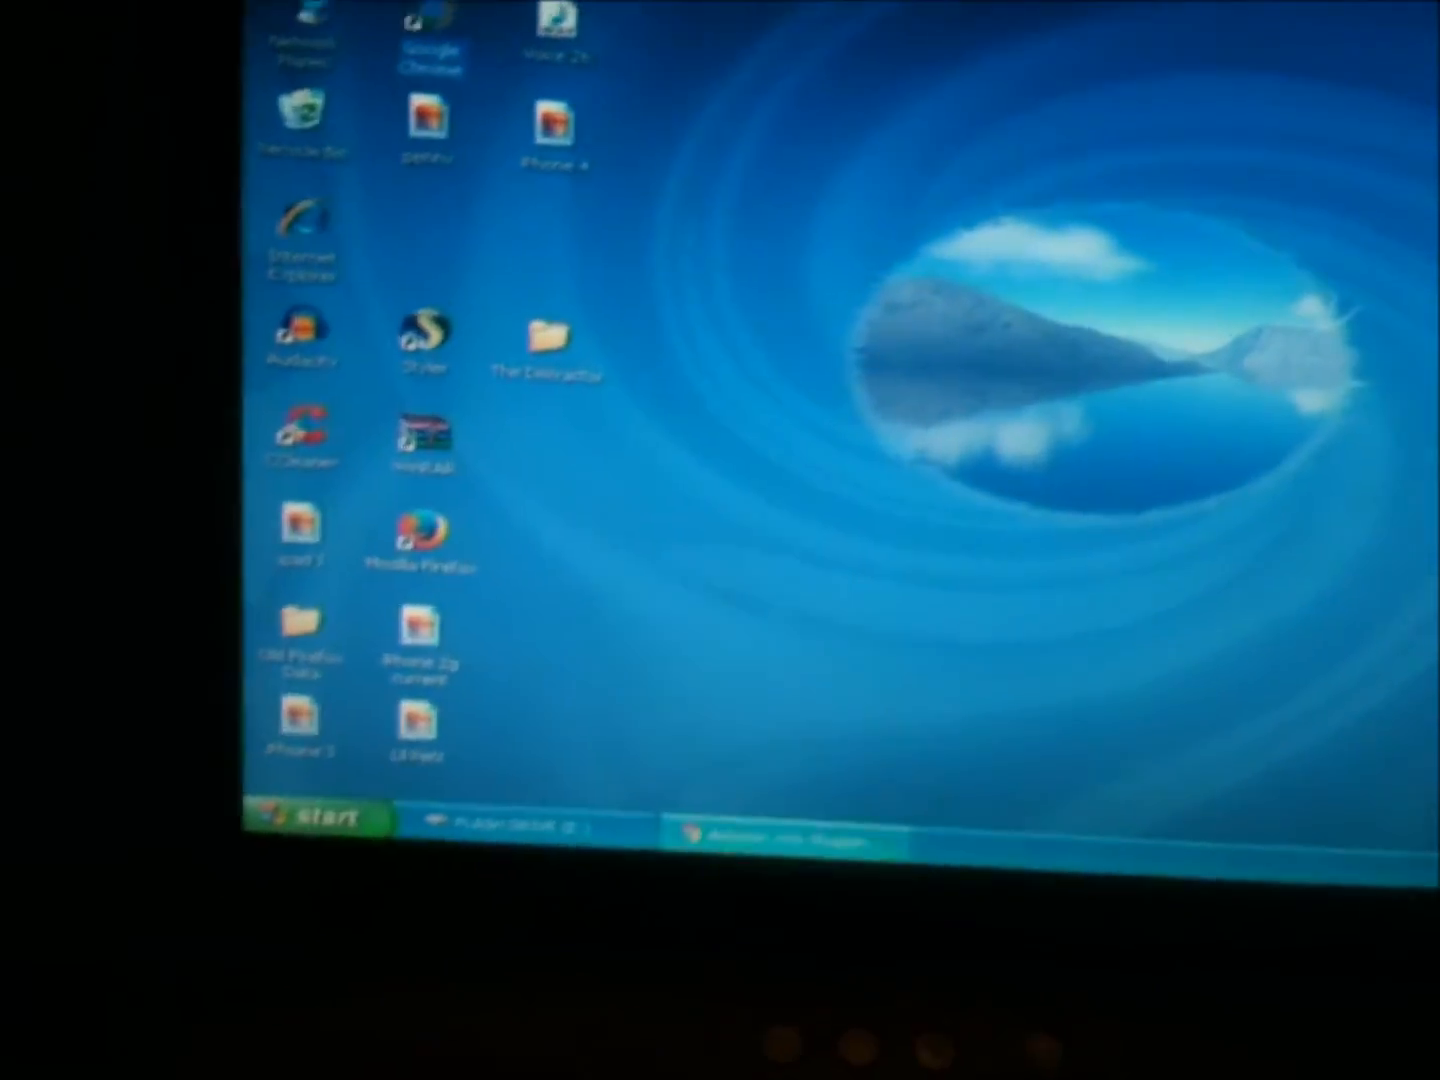
# - Launch the XPize 4.7 Beta 2 installer from E:\Installation Packages
pyautogui.rightClick(770, 780)
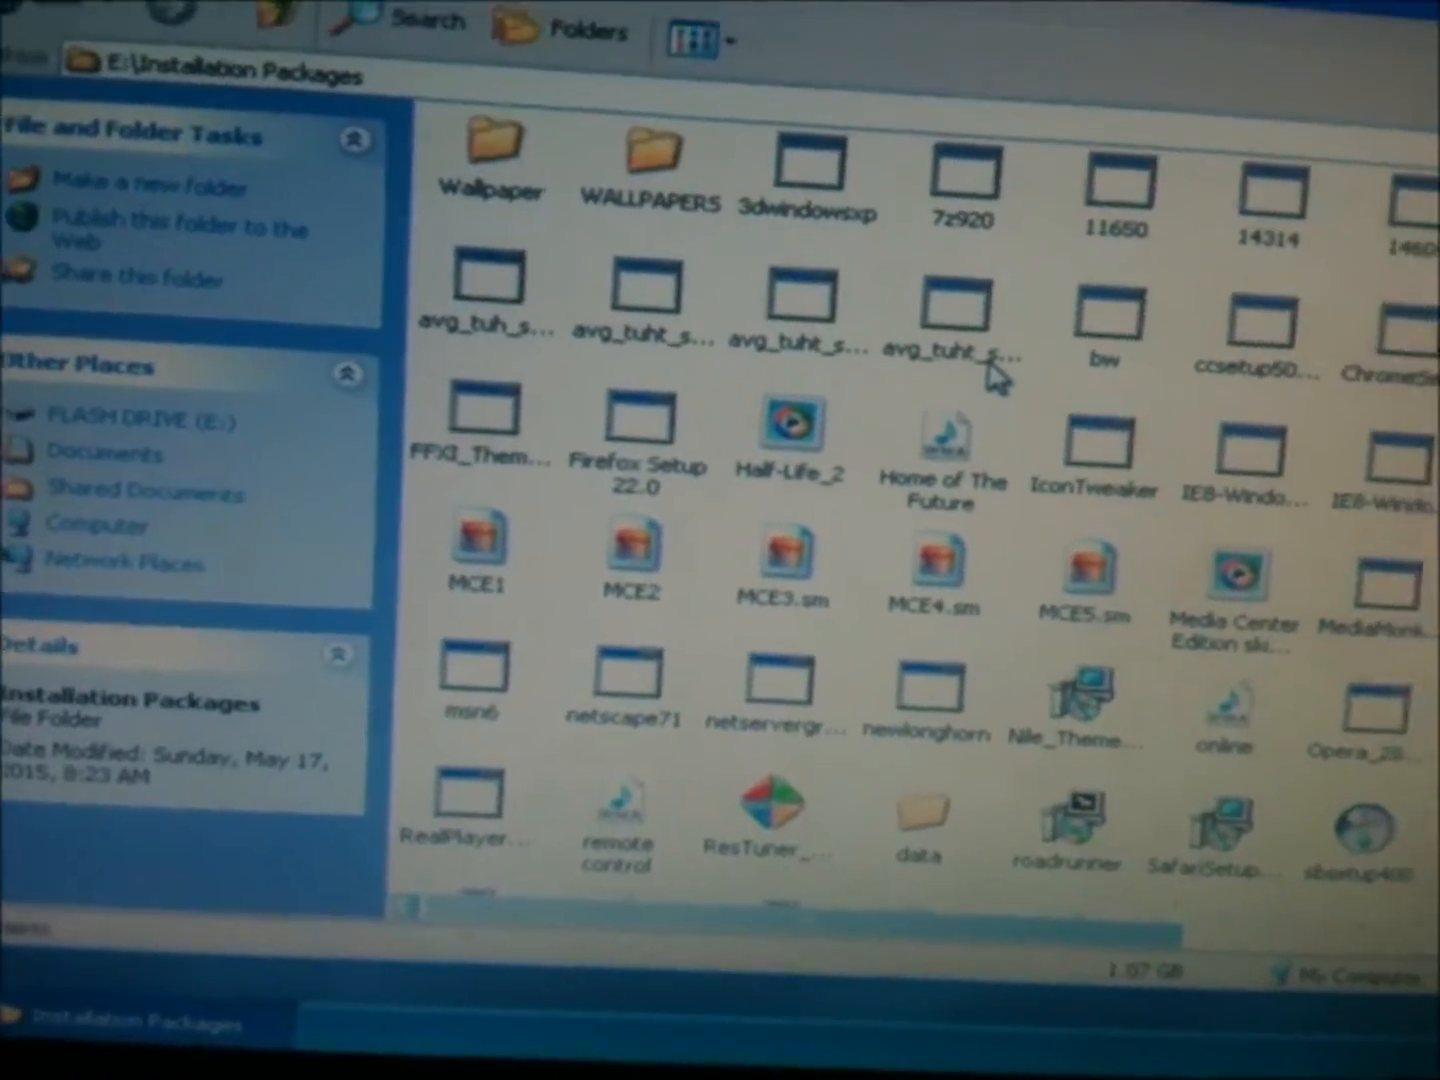
pyautogui.click(940, 320)
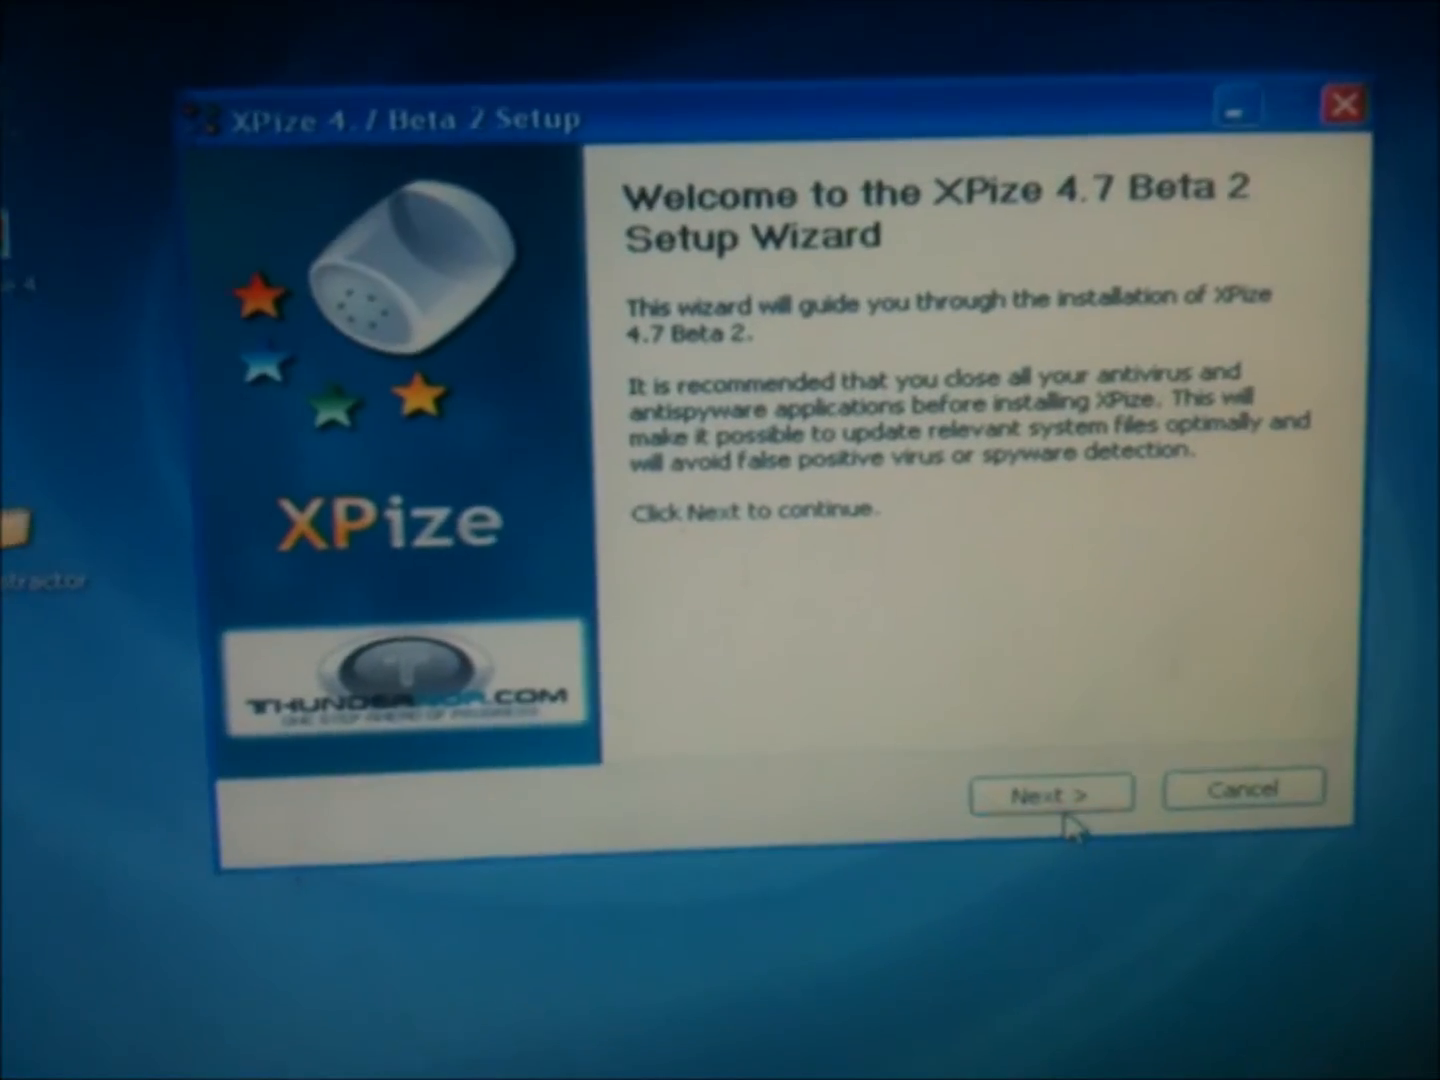
# - Accept the license terms, pass the read-me notes and choose Normal Installation
pyautogui.click(1050, 792)
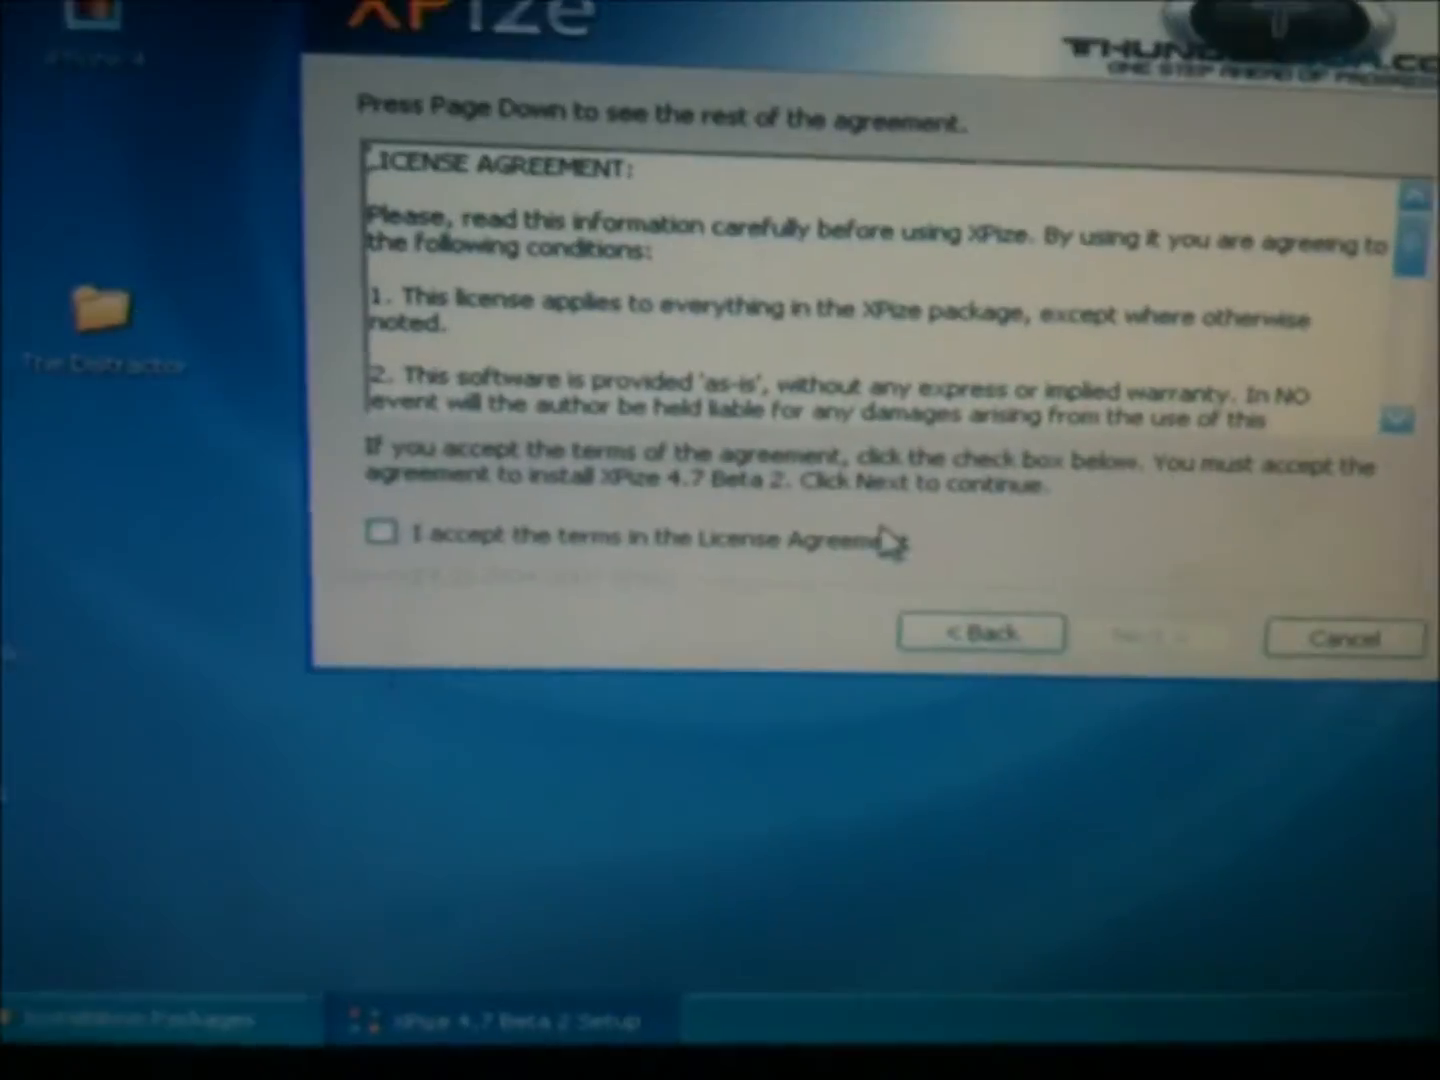
pyautogui.click(380, 532)
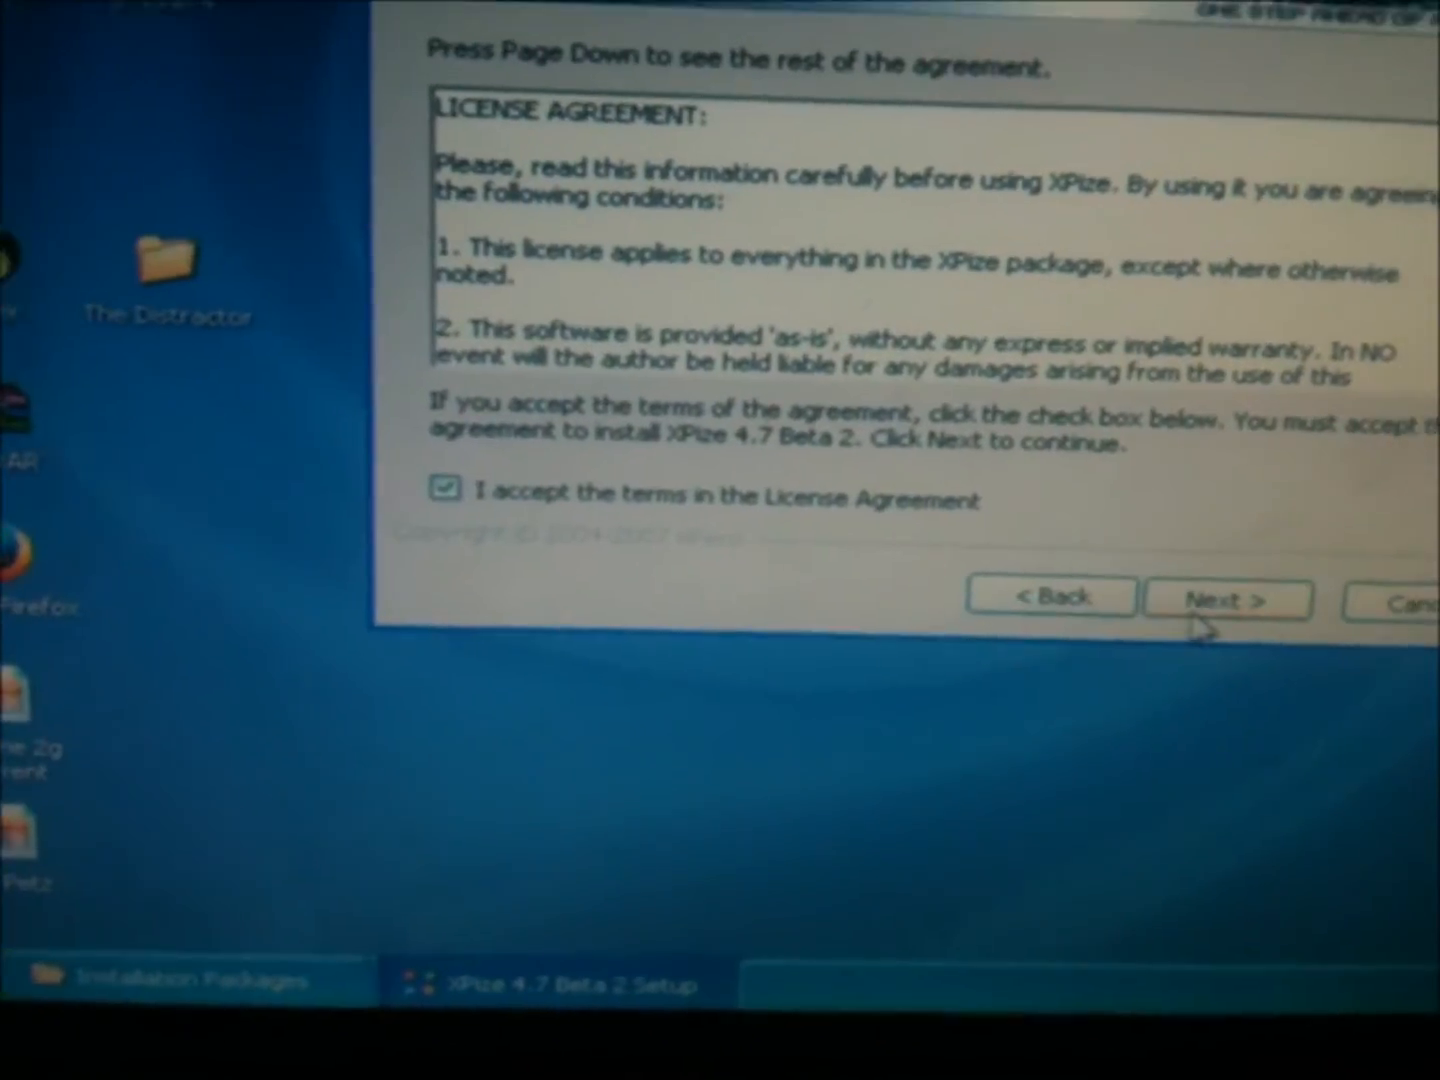
pyautogui.click(1226, 598)
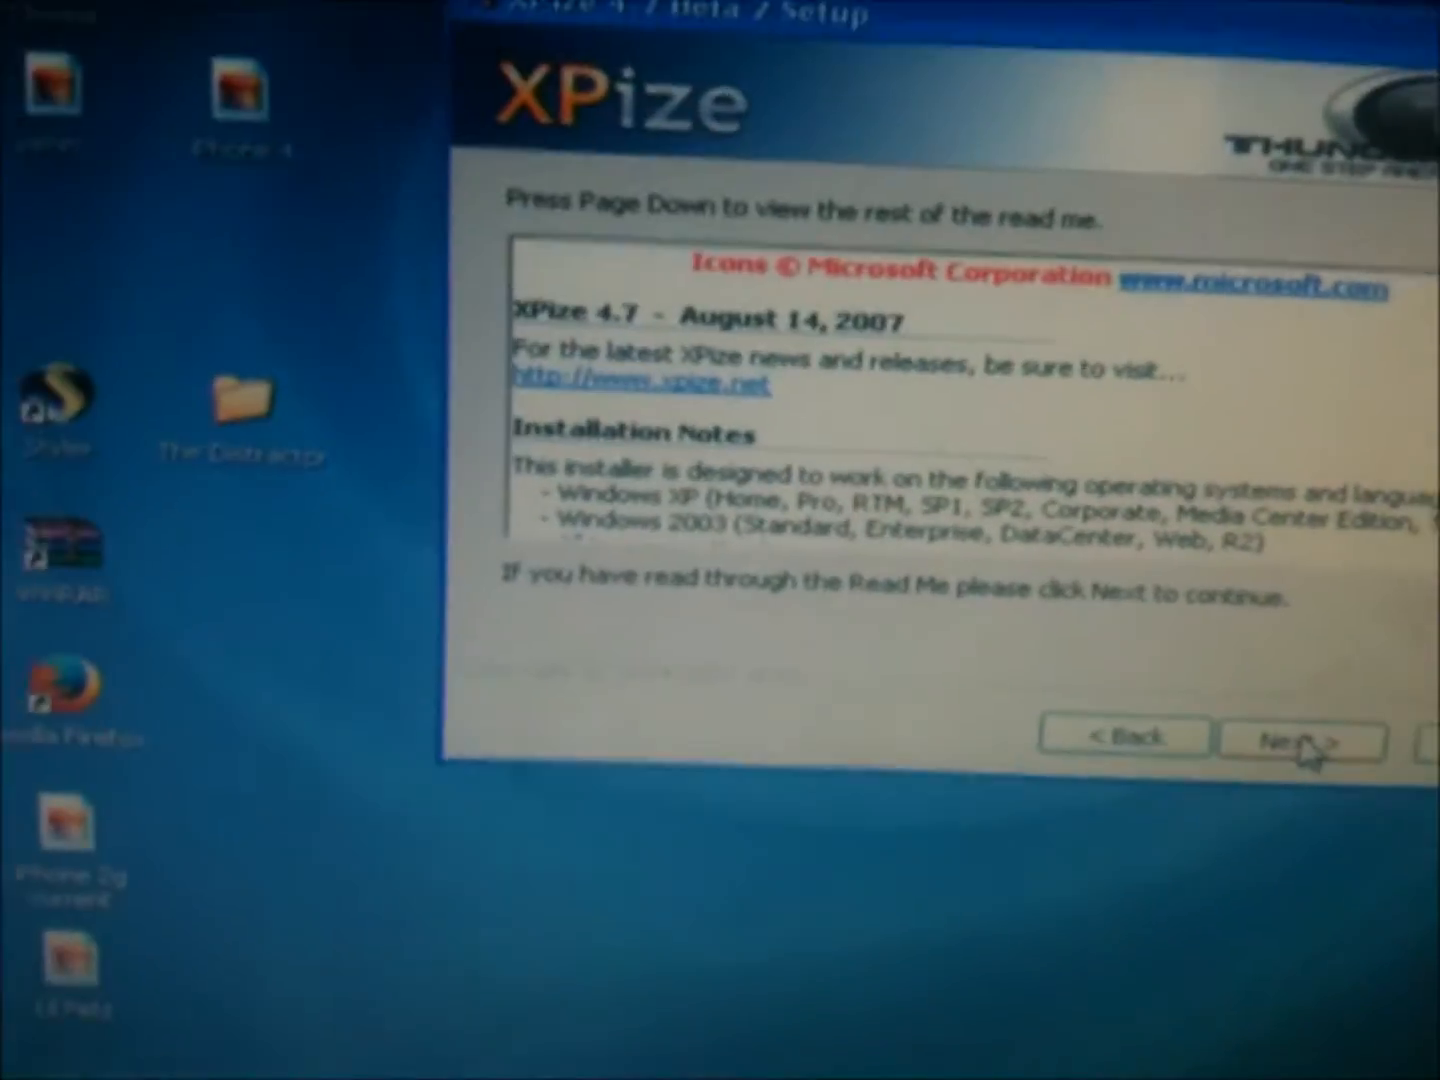
pyautogui.click(1300, 740)
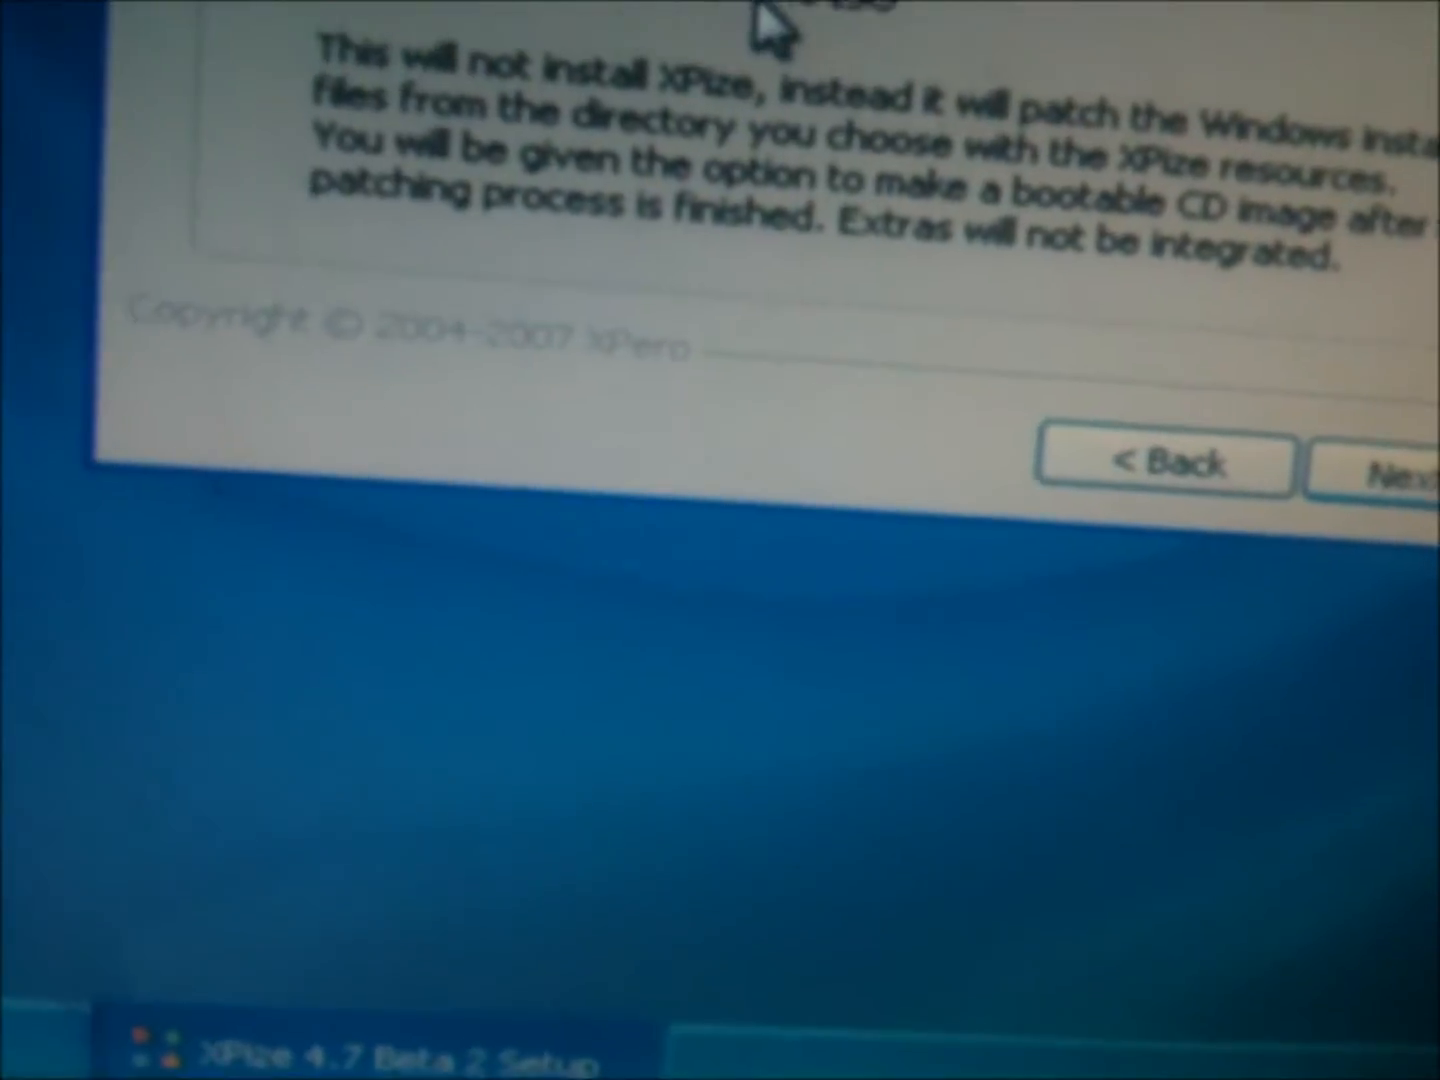
pyautogui.click(1400, 464)
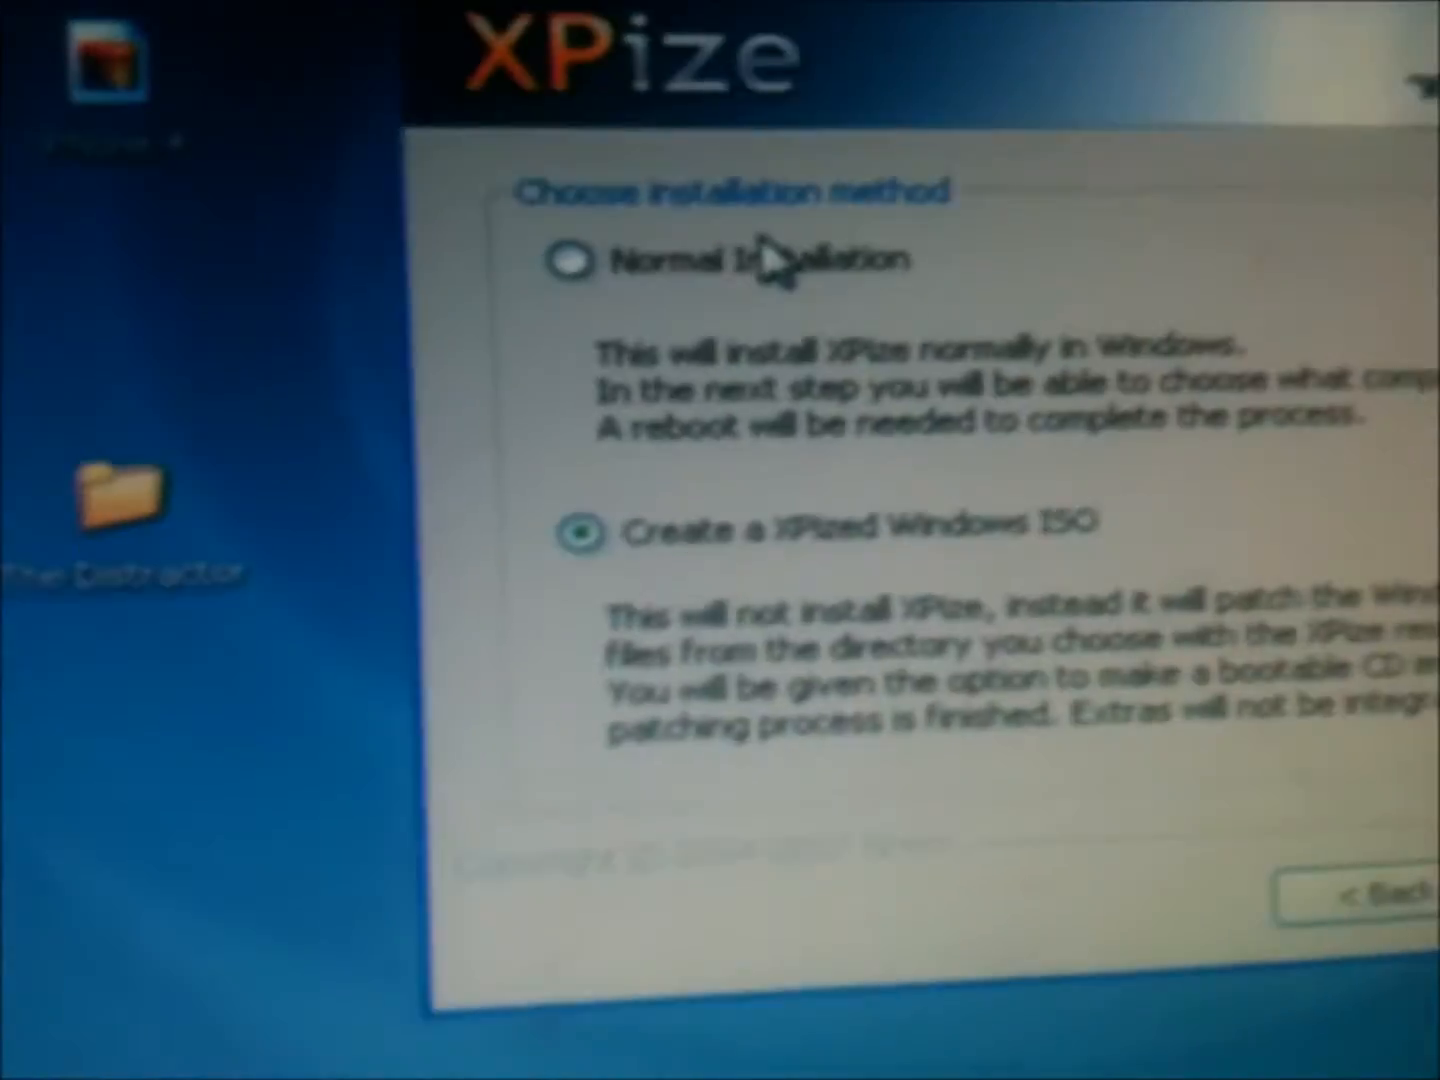
pyautogui.click(572, 260)
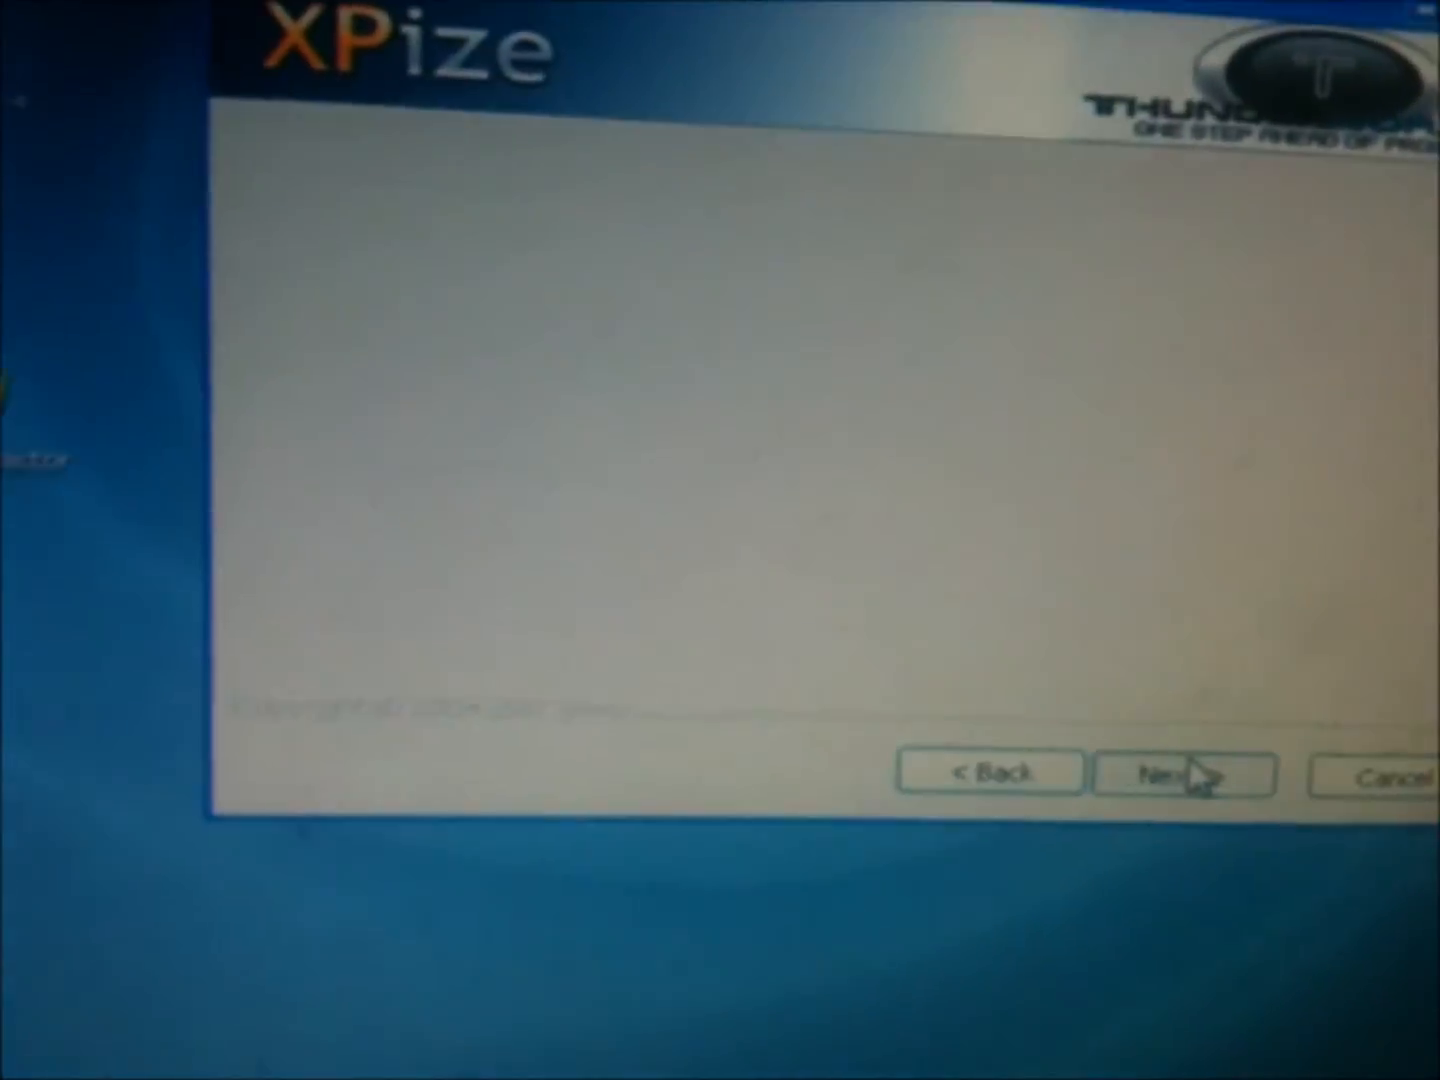
# - Keep the Full install with all components and enable the Tahoma font for older dialogs
pyautogui.click(1184, 772)
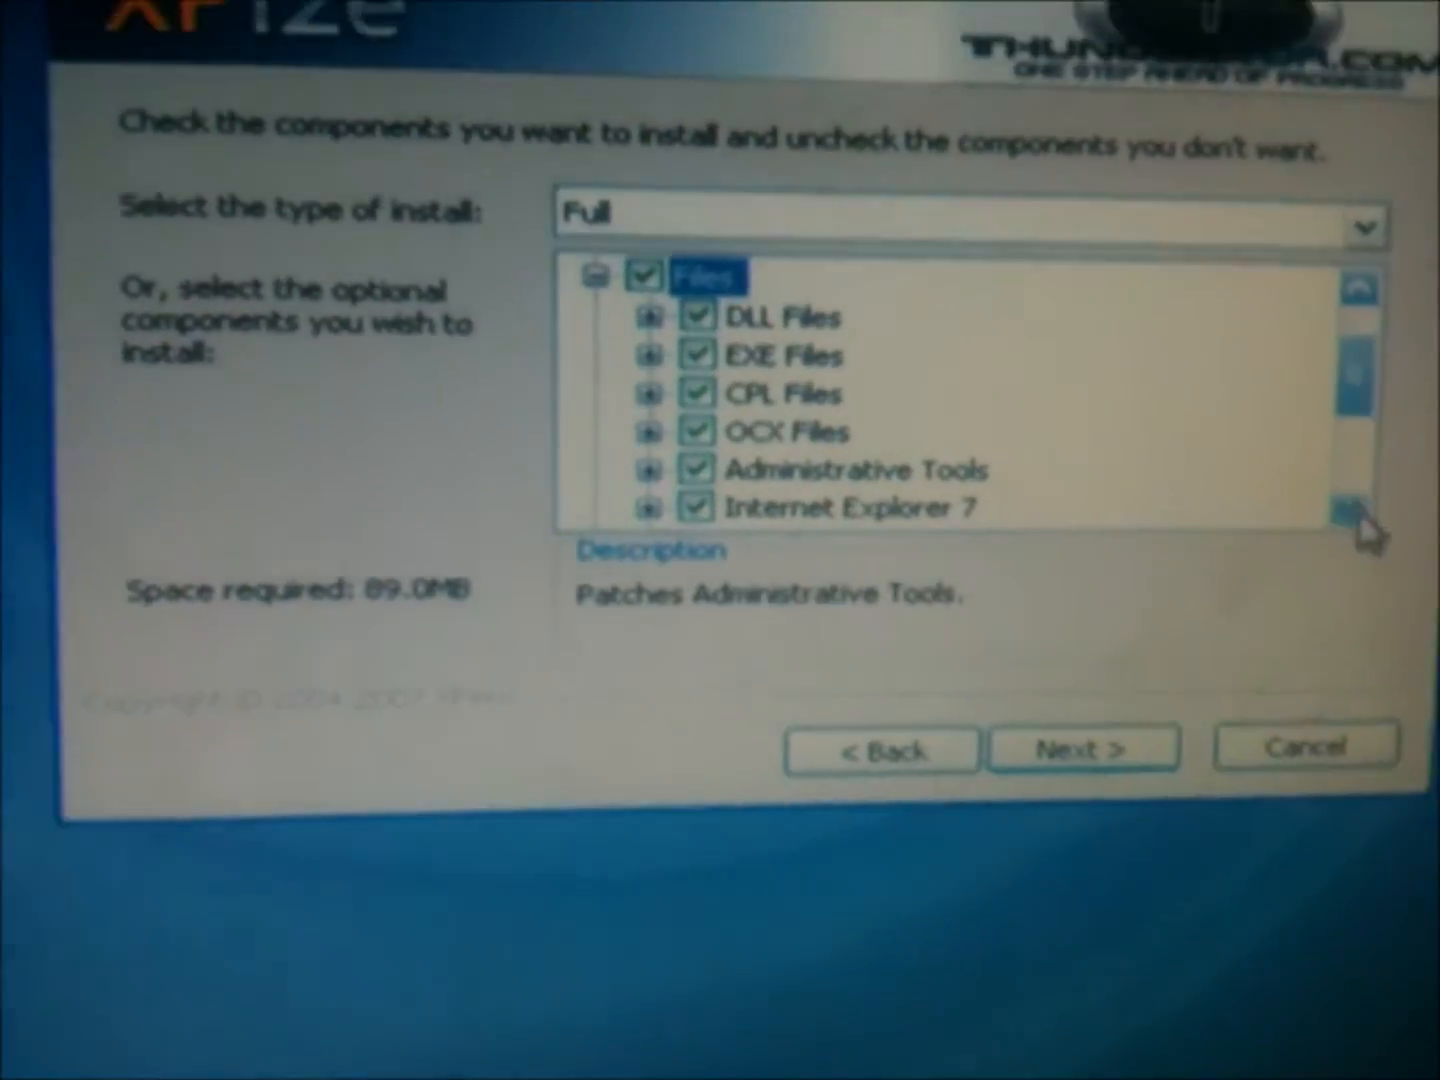
pyautogui.scroll(-3)
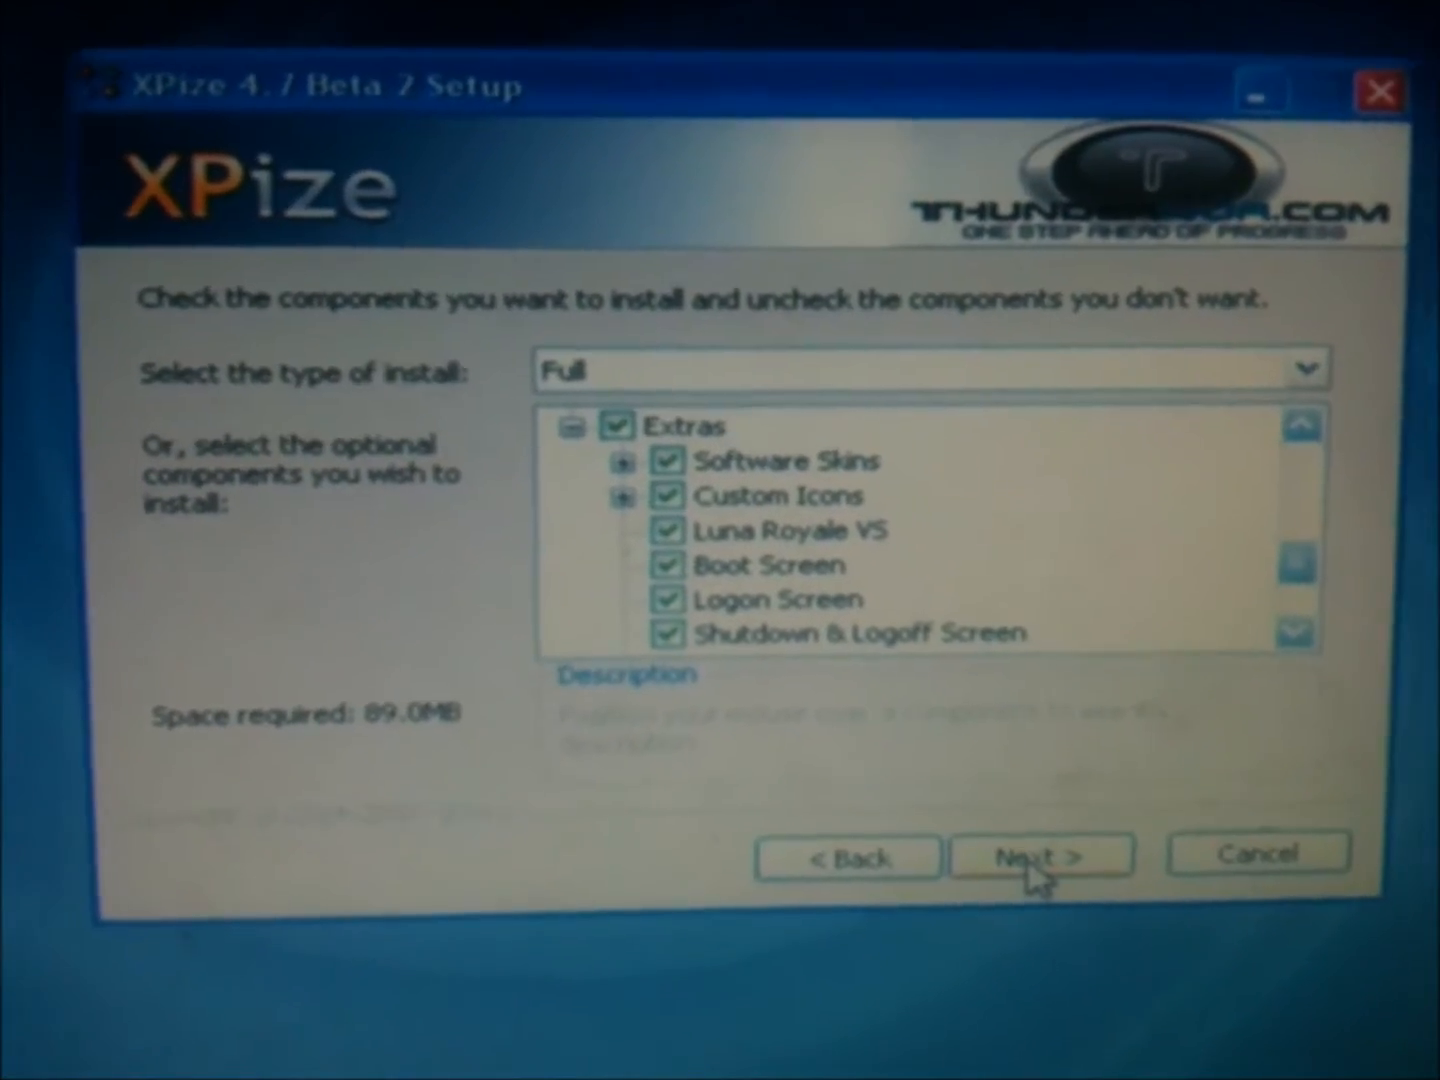
pyautogui.click(1040, 856)
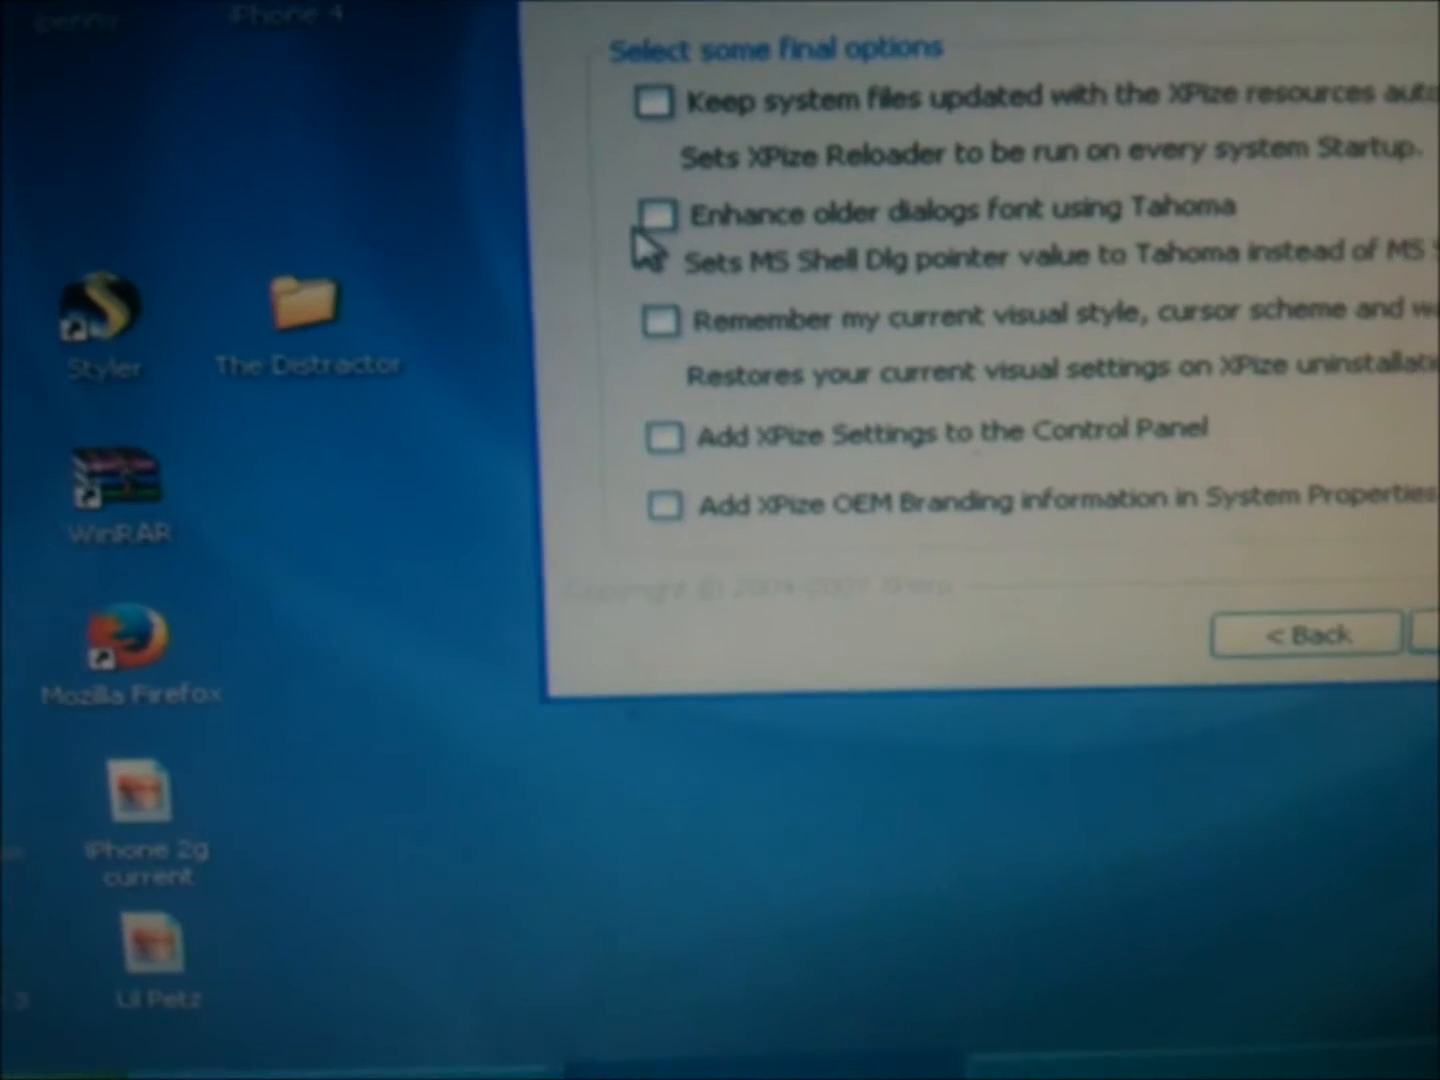
pyautogui.click(656, 212)
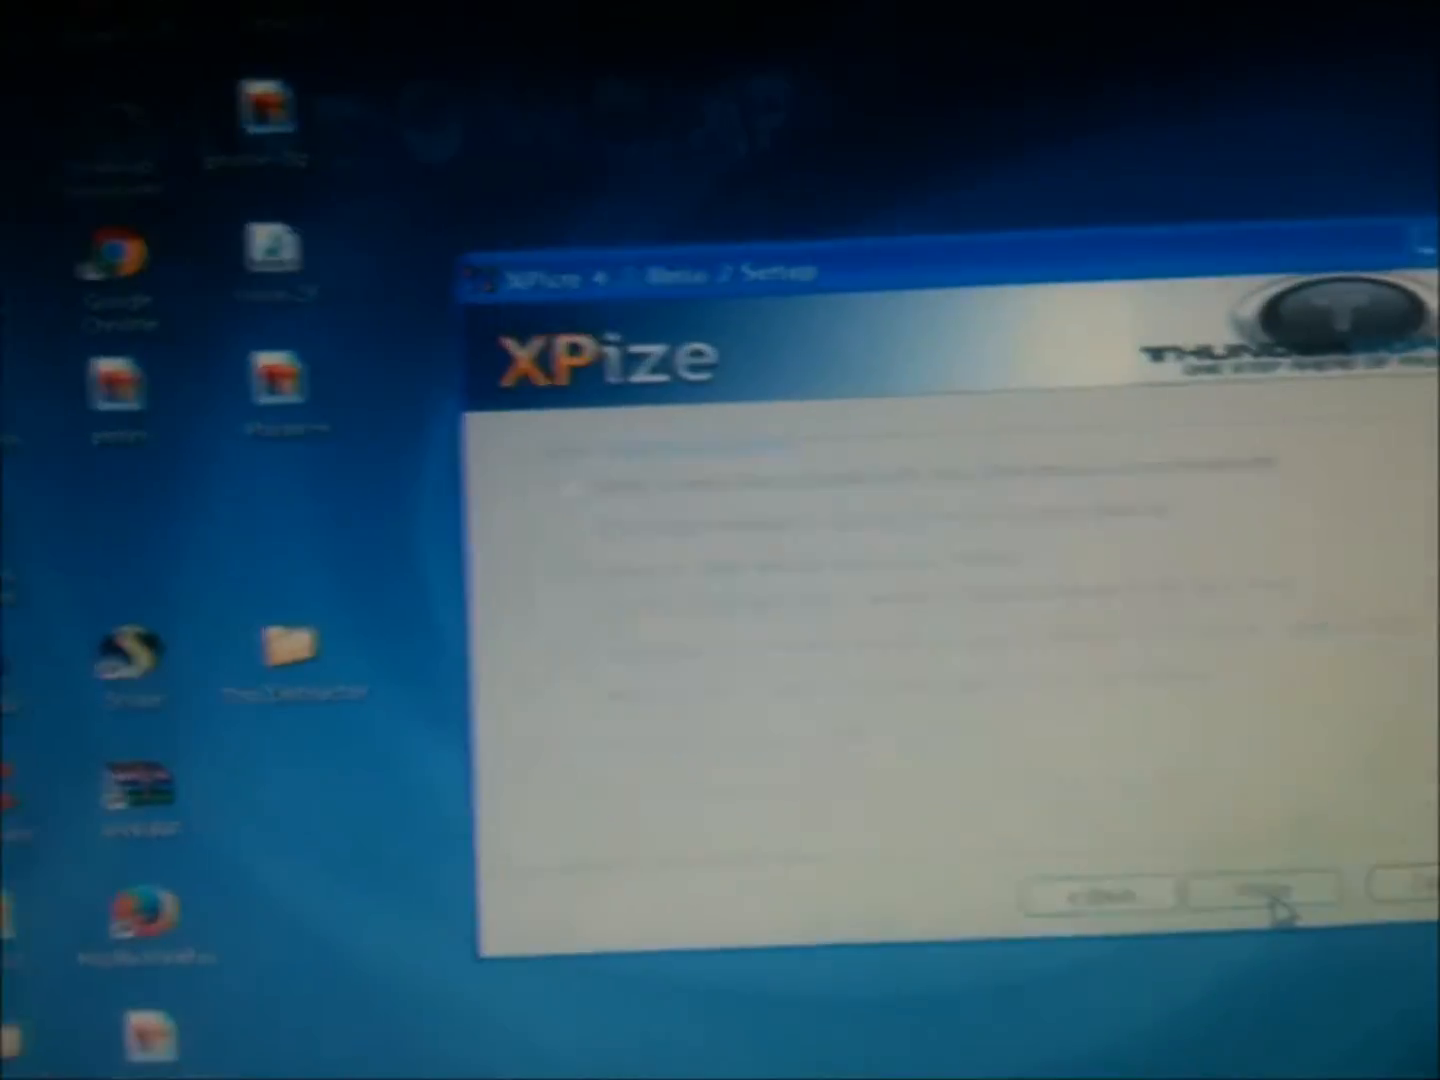
# - Start the installation and confirm the XPize restore point message
pyautogui.click(1264, 896)
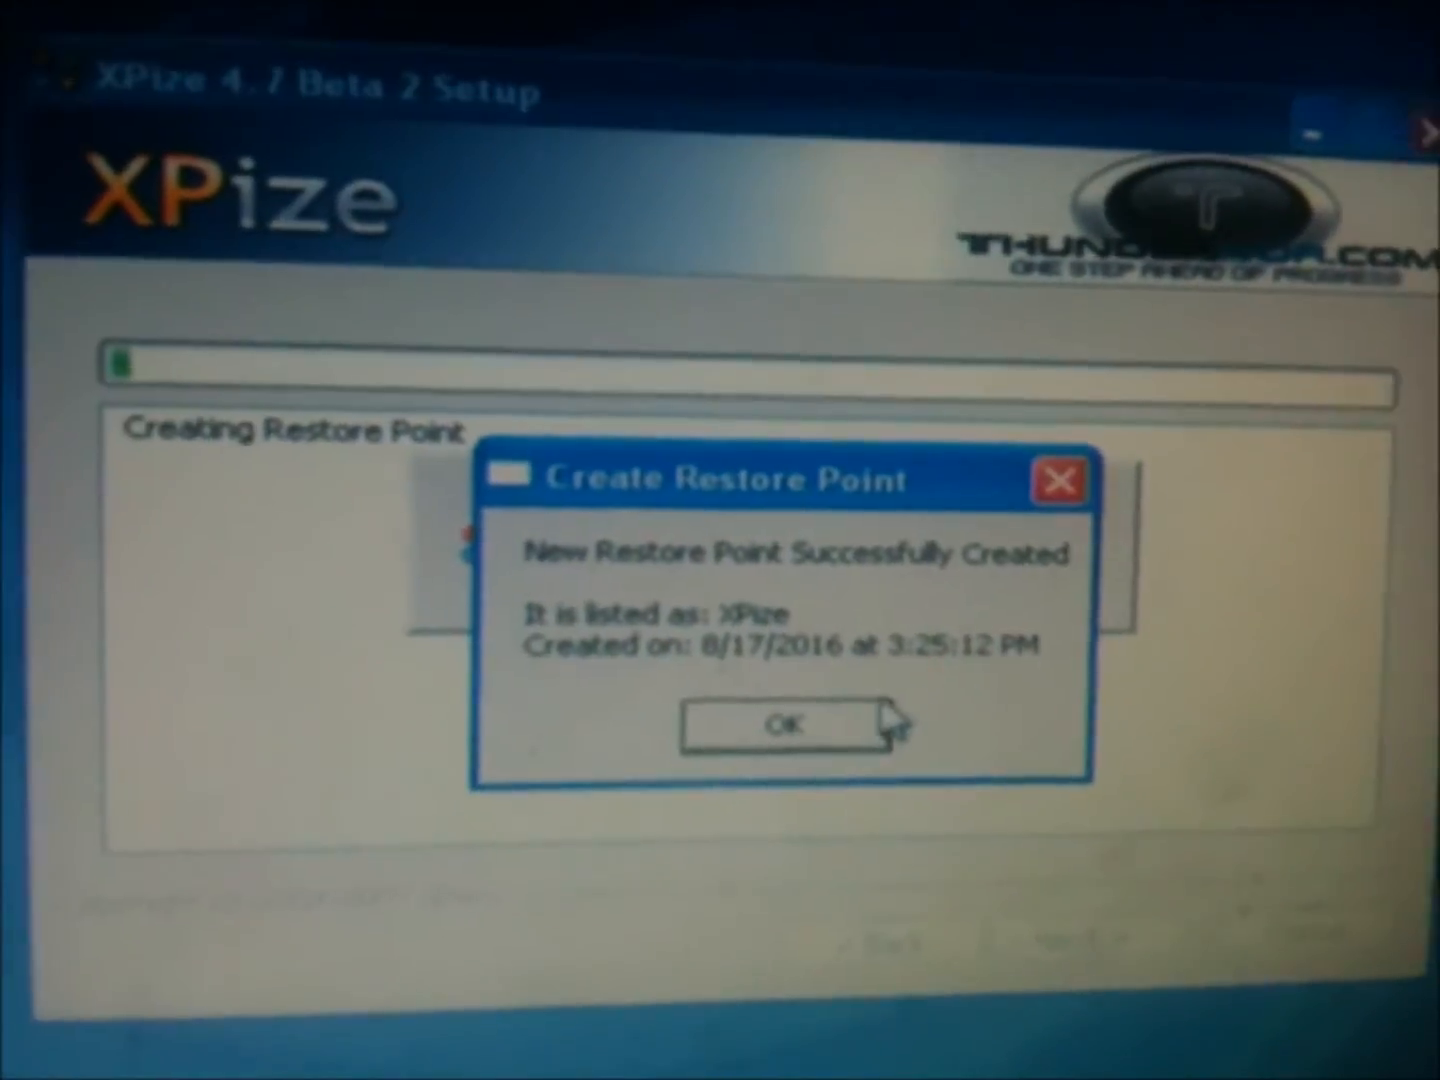
pyautogui.click(794, 724)
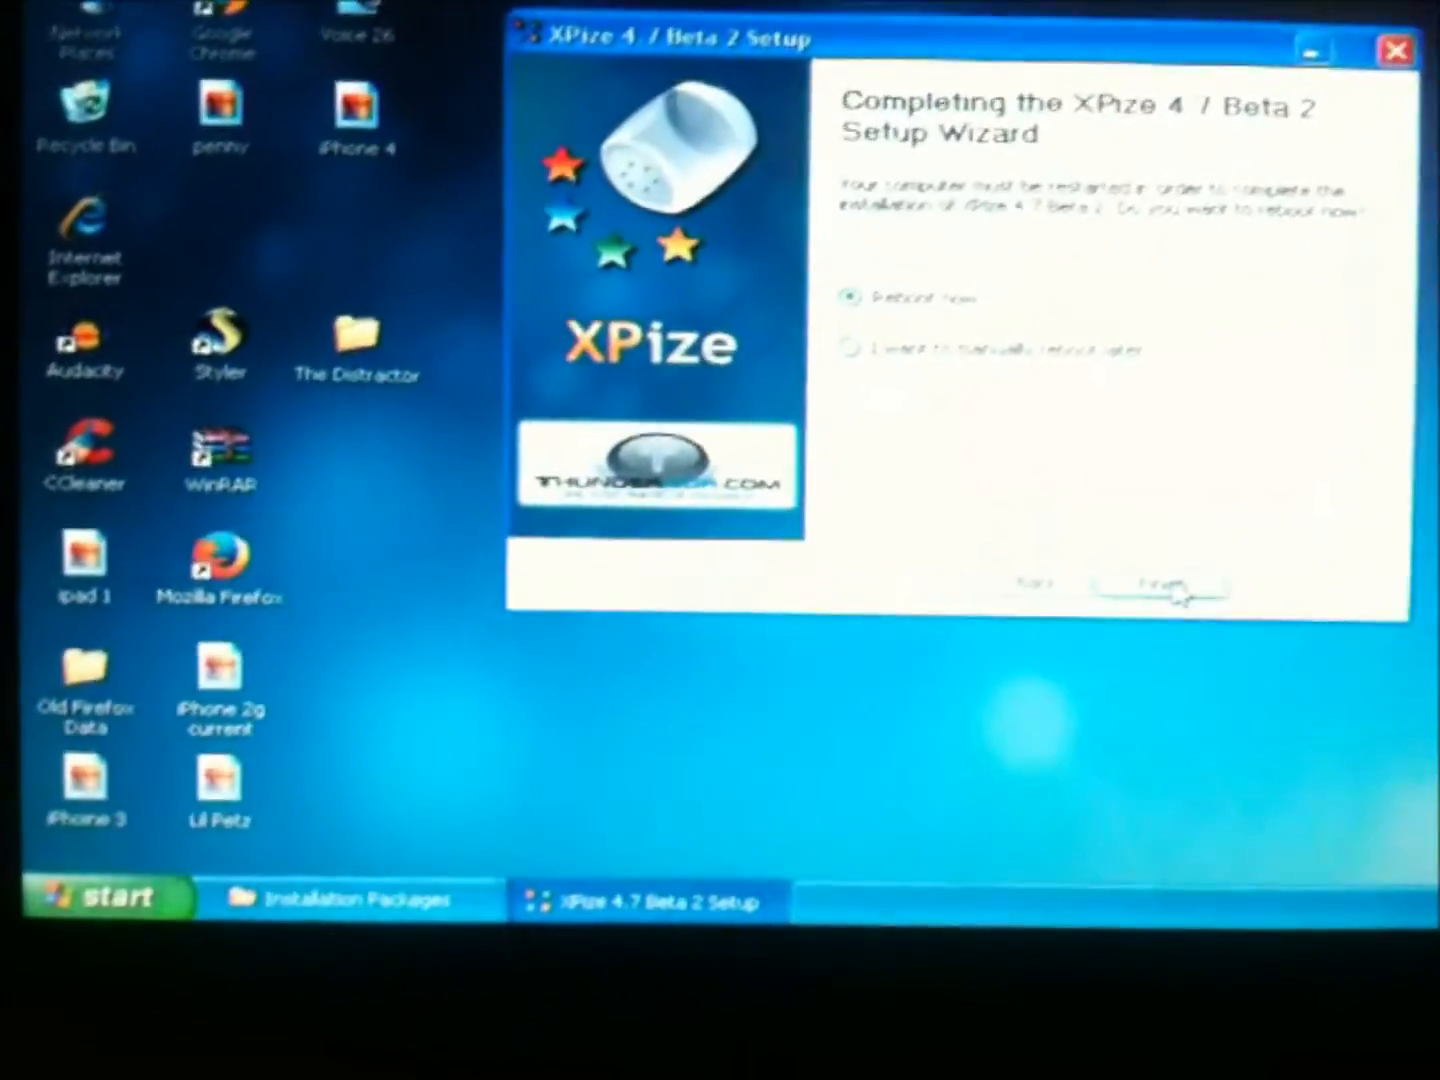
pyautogui.click(1180, 588)
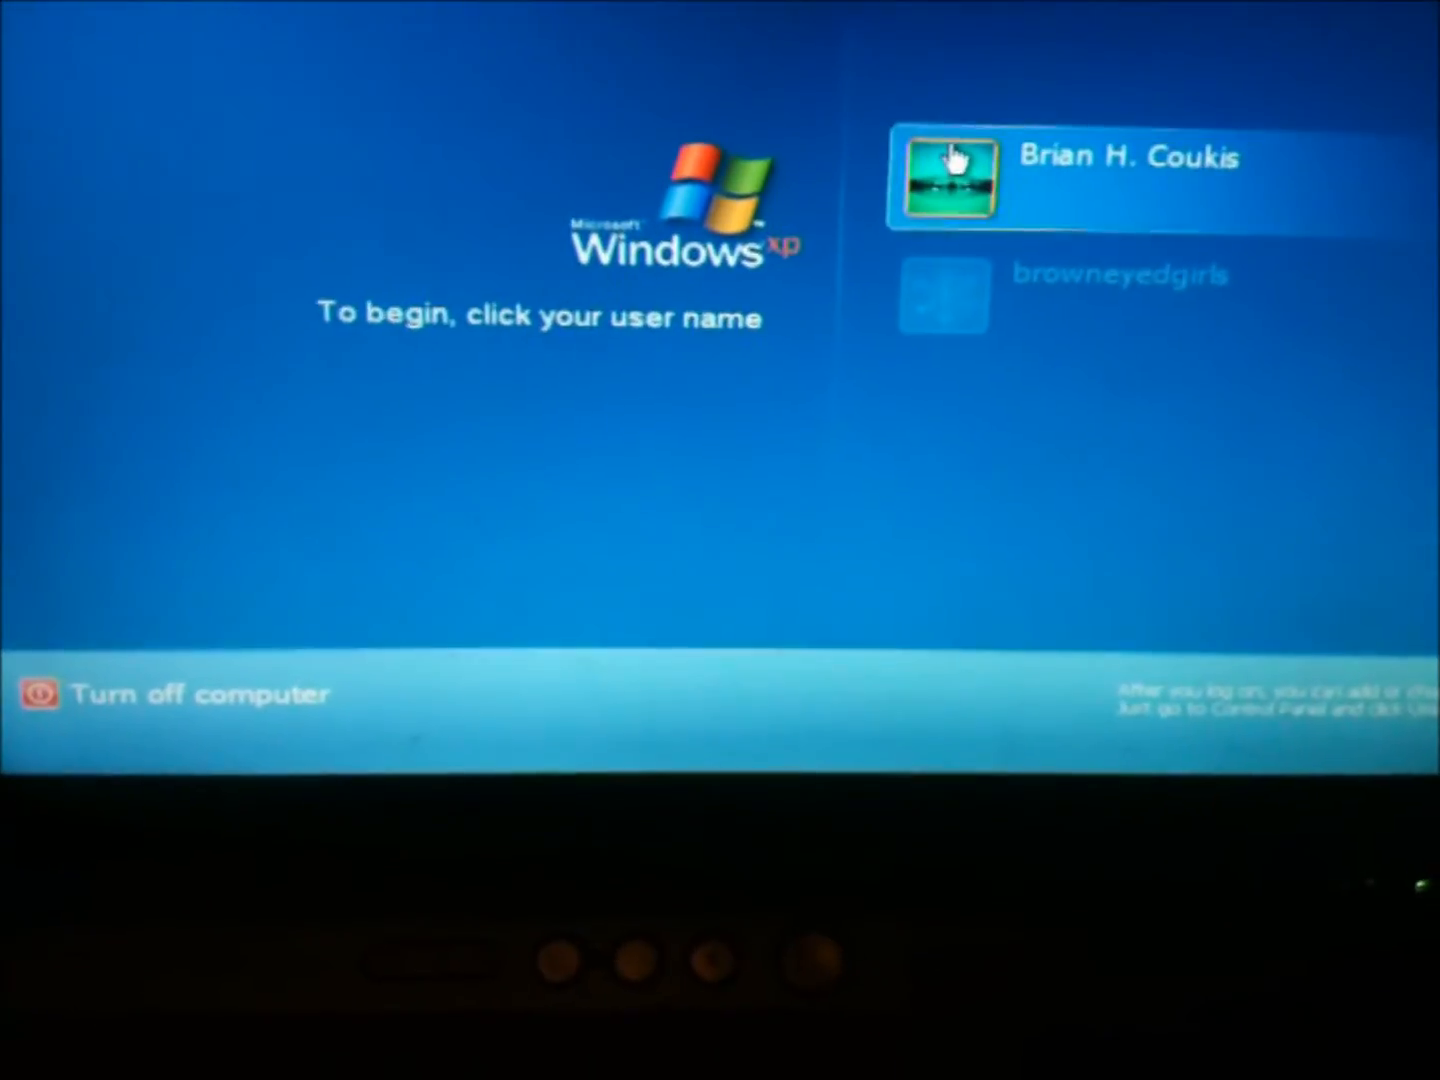
# - Log on to the first user account from the Welcome screen
pyautogui.click(944, 170)
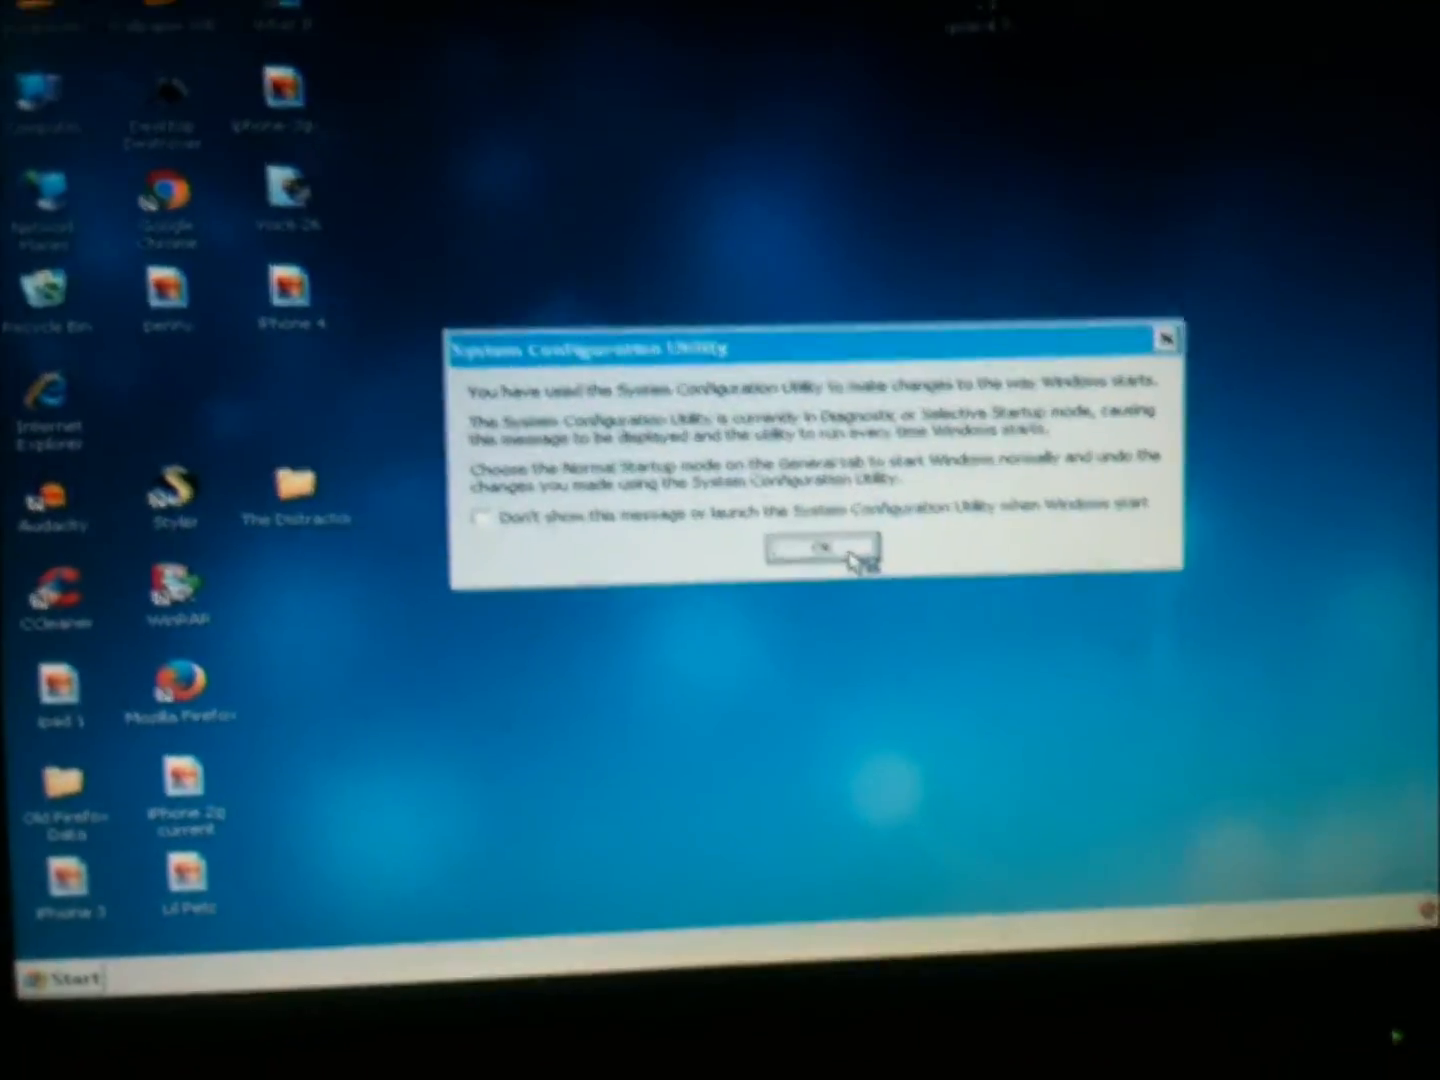
# - Dismiss the System Configuration Utility startup-mode notice
pyautogui.click(822, 546)
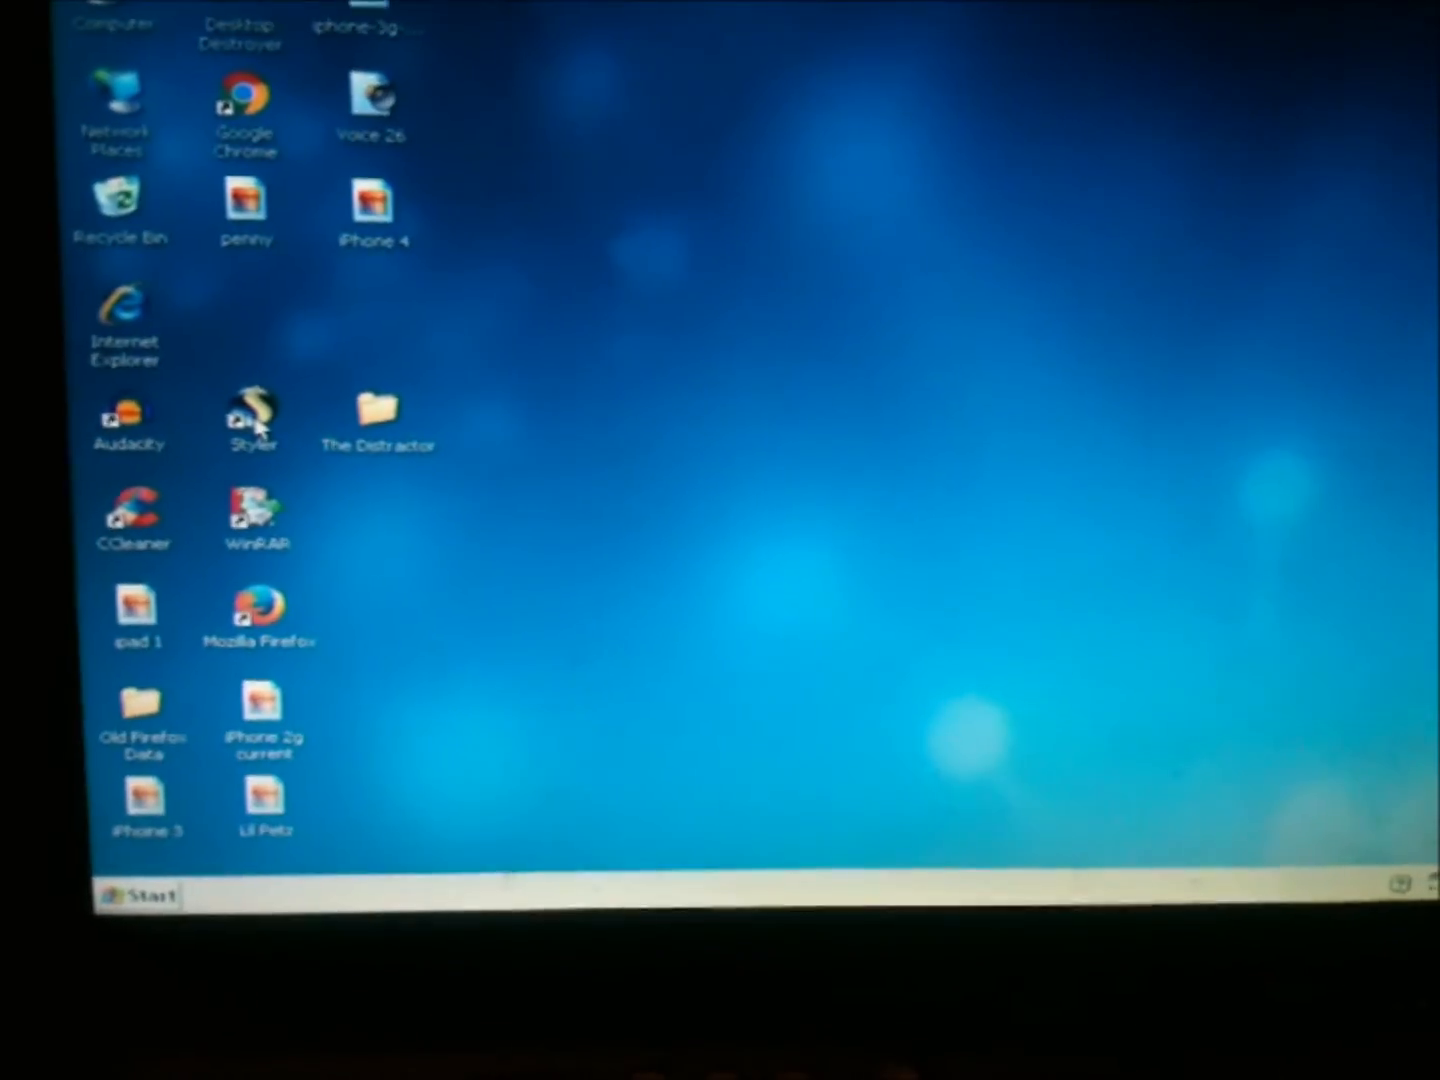
pyautogui.doubleClick(246, 408)
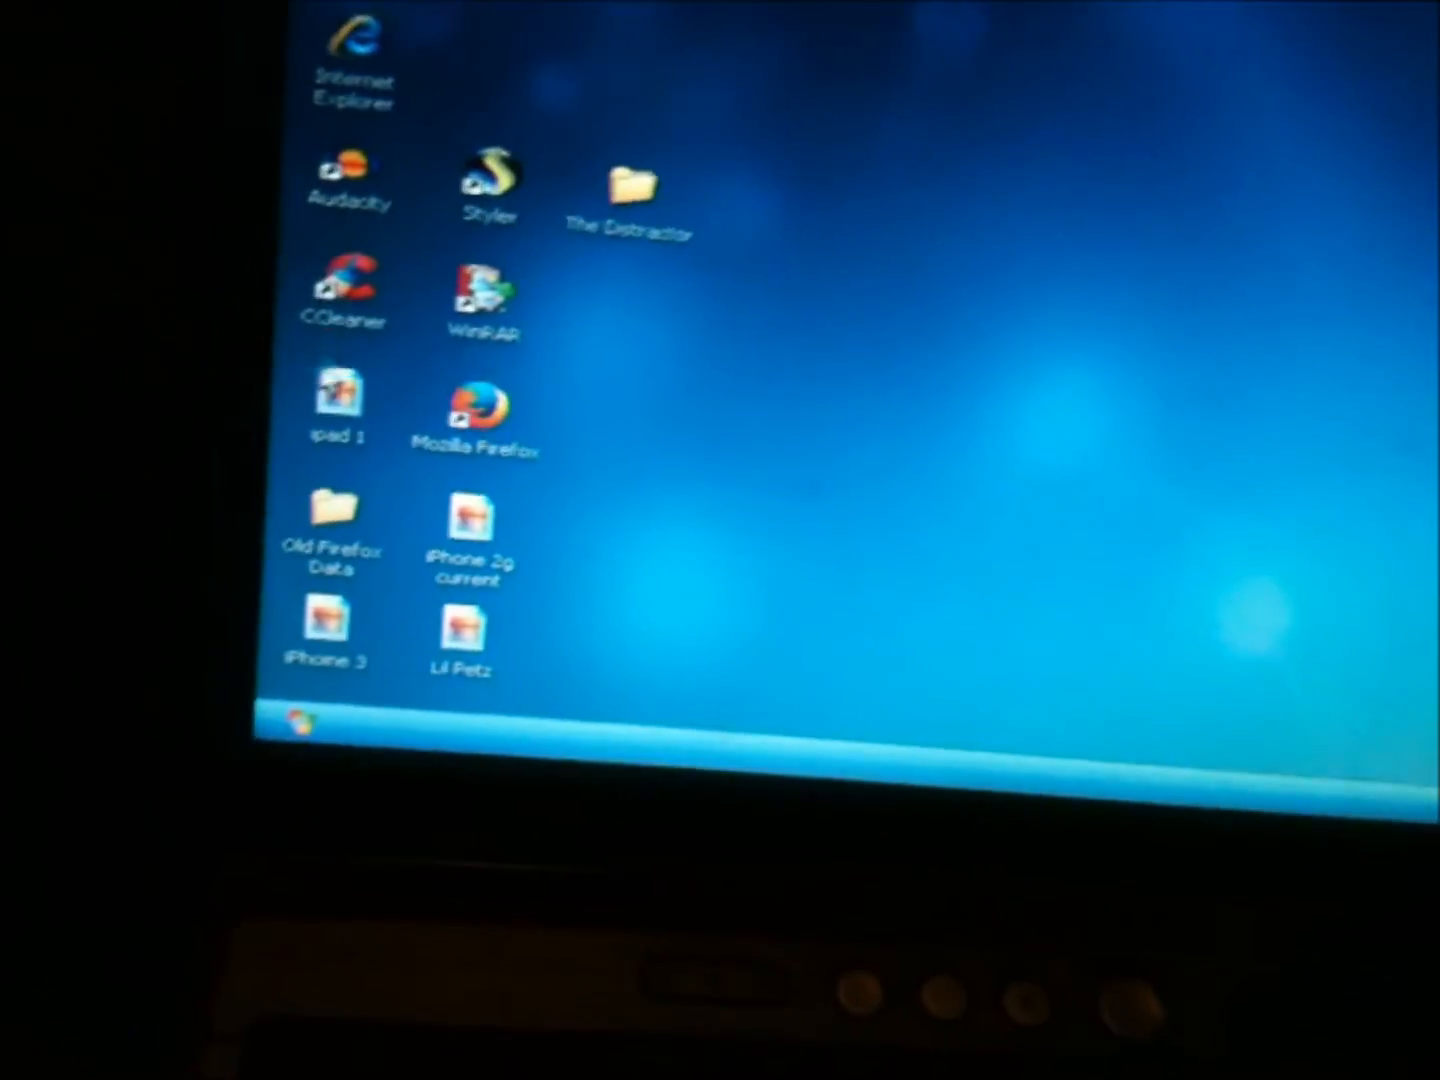
pyautogui.click(304, 722)
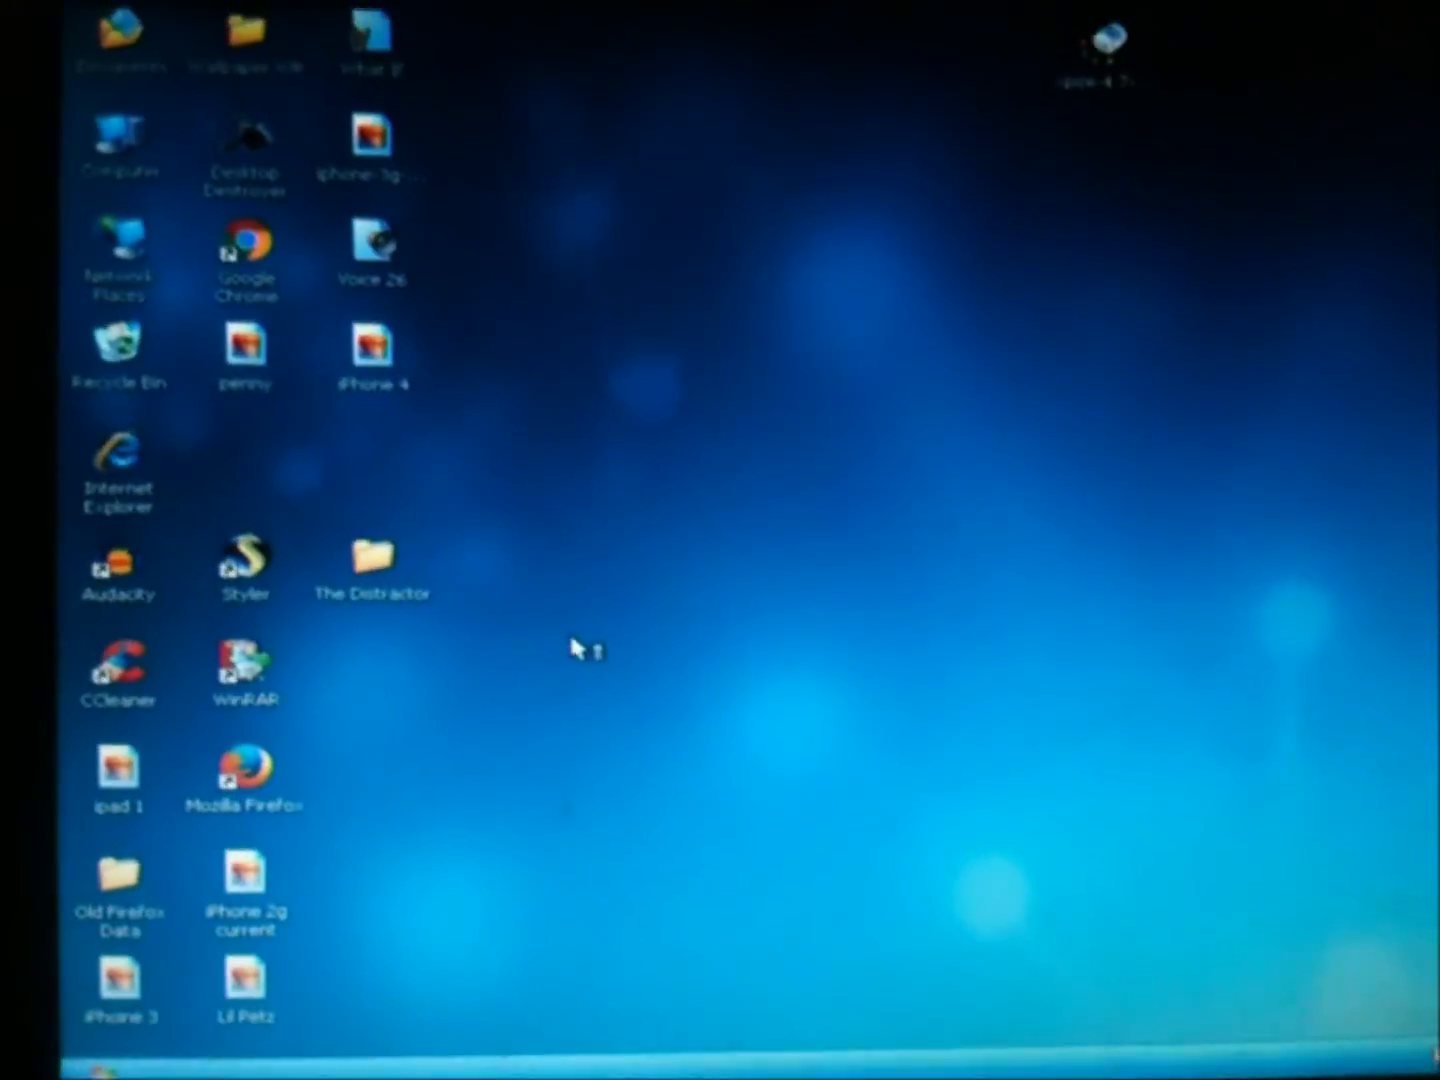
# - Open the Computer window and go to Control Panel in classic view
pyautogui.doubleClick(118, 140)
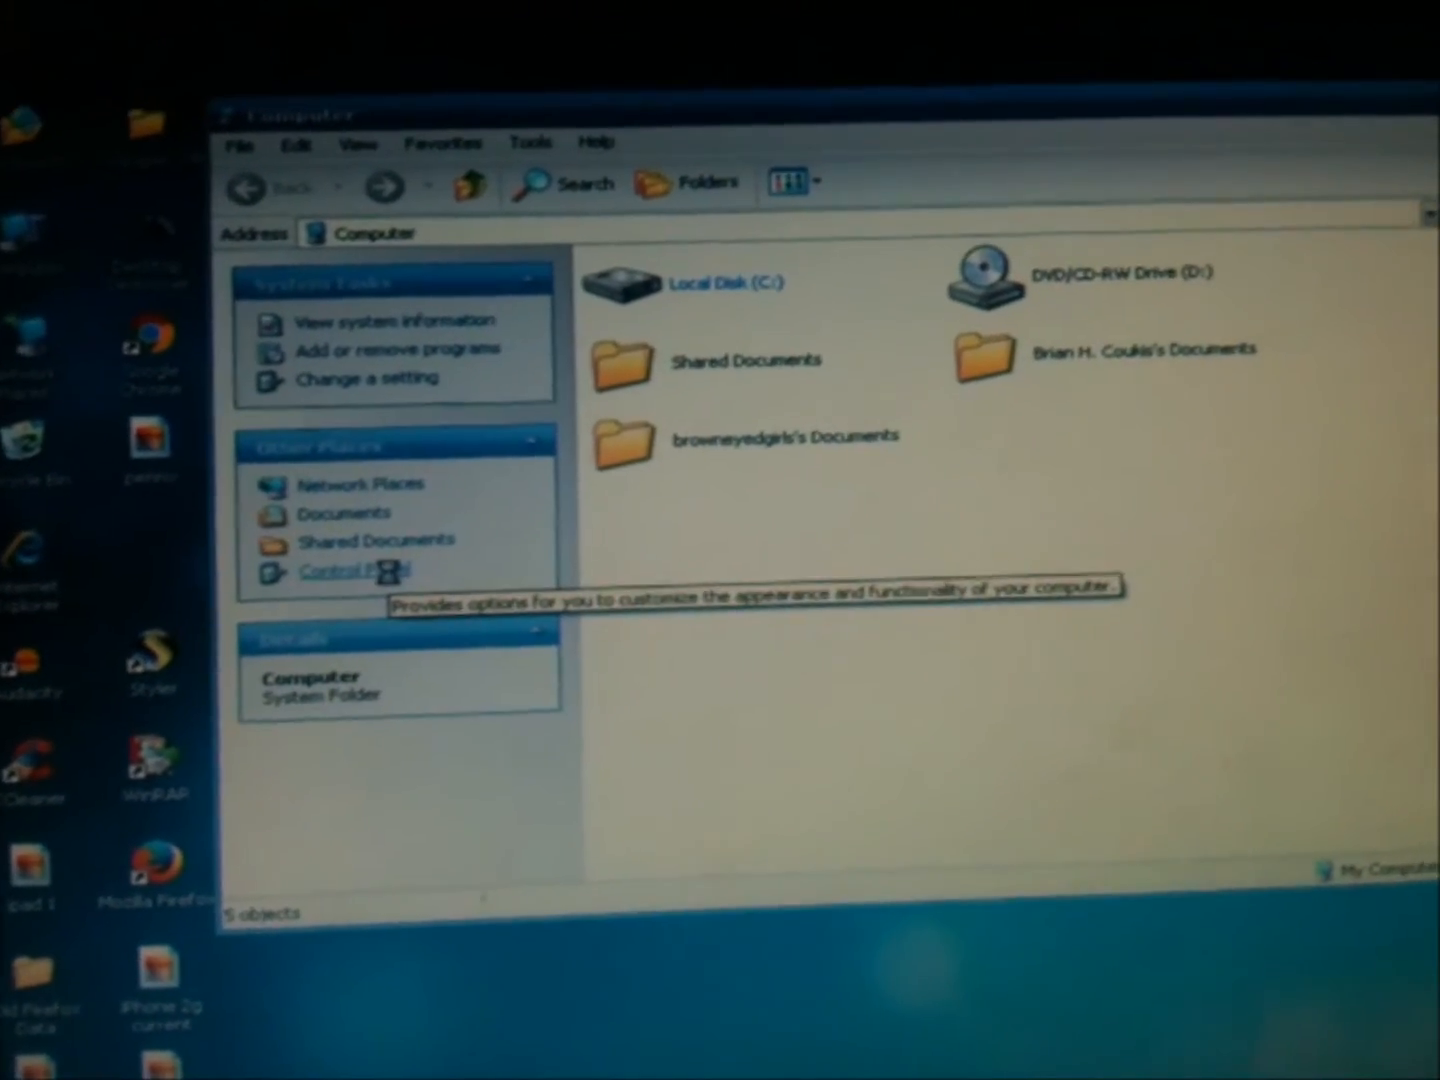
pyautogui.click(348, 572)
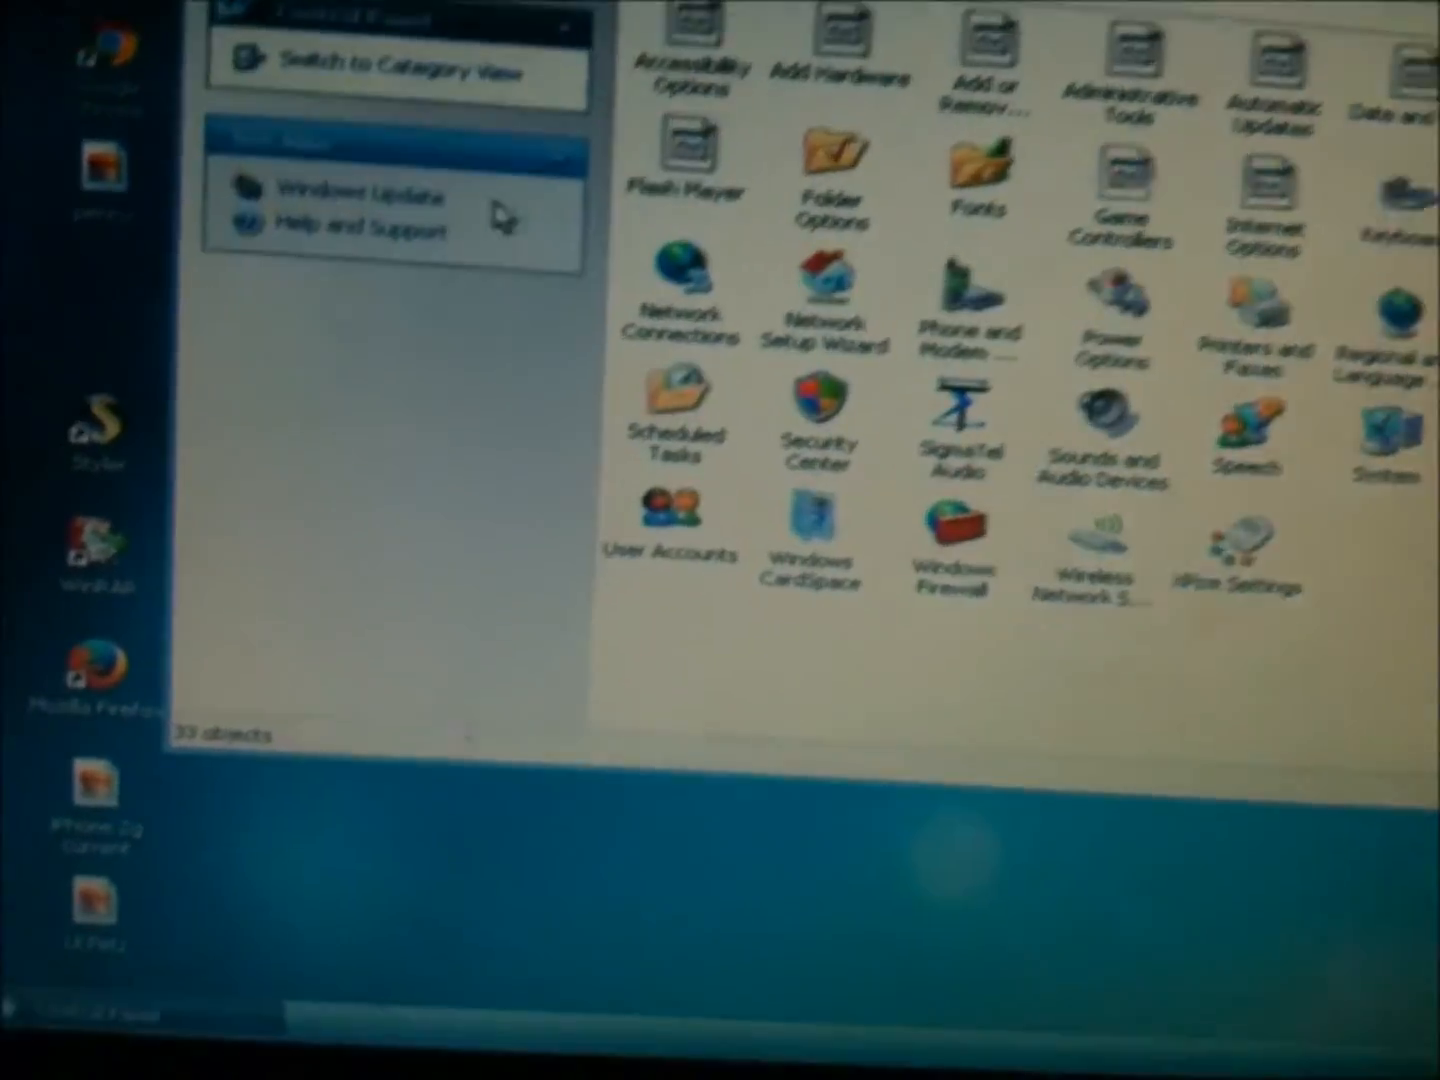
# - Switch Control Panel to category view and close the window
pyautogui.click(400, 64)
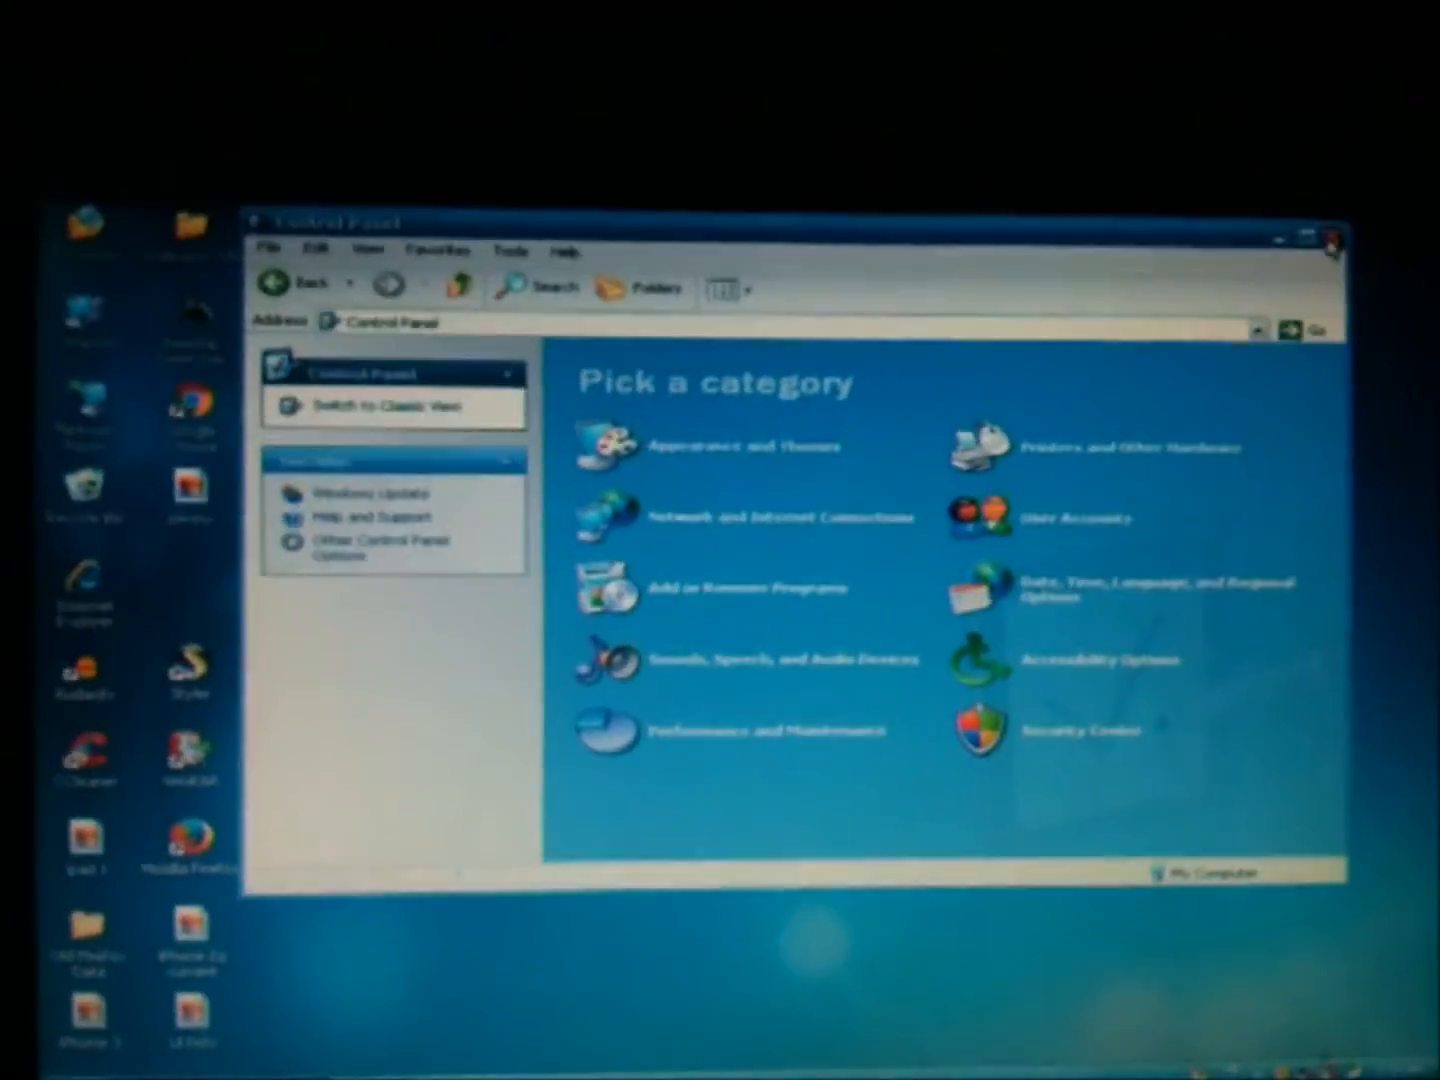
pyautogui.click(1332, 240)
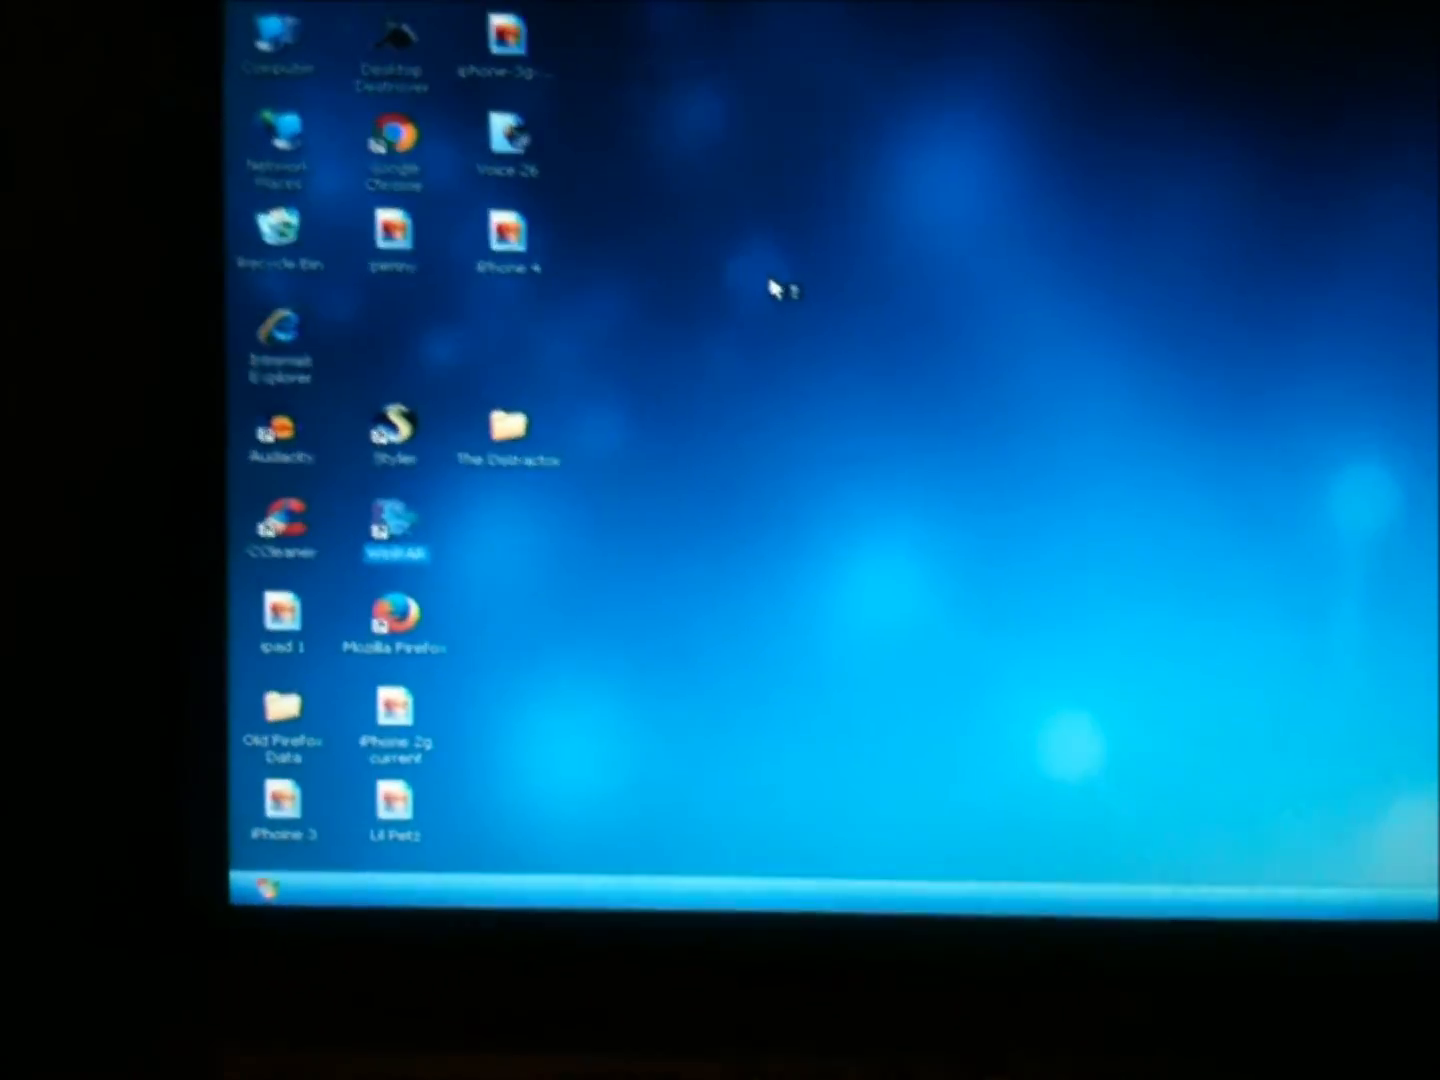
# - Launch WinRAR, dismiss its license reminder, then launch Windows Media Player
pyautogui.doubleClick(392, 524)
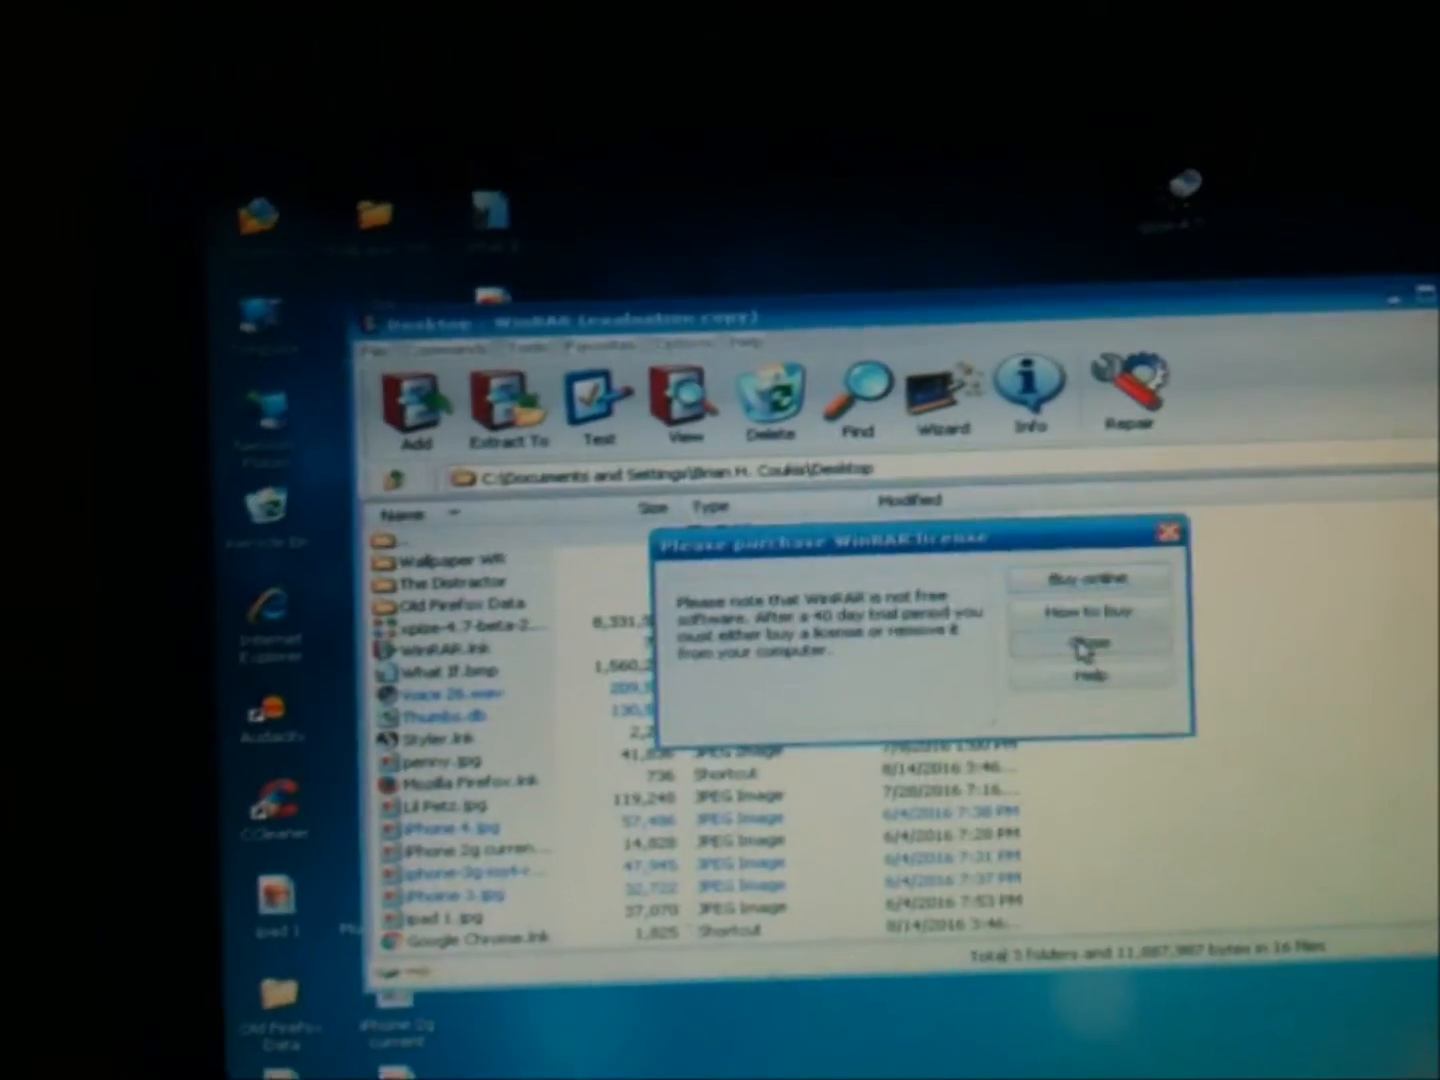
pyautogui.click(1088, 644)
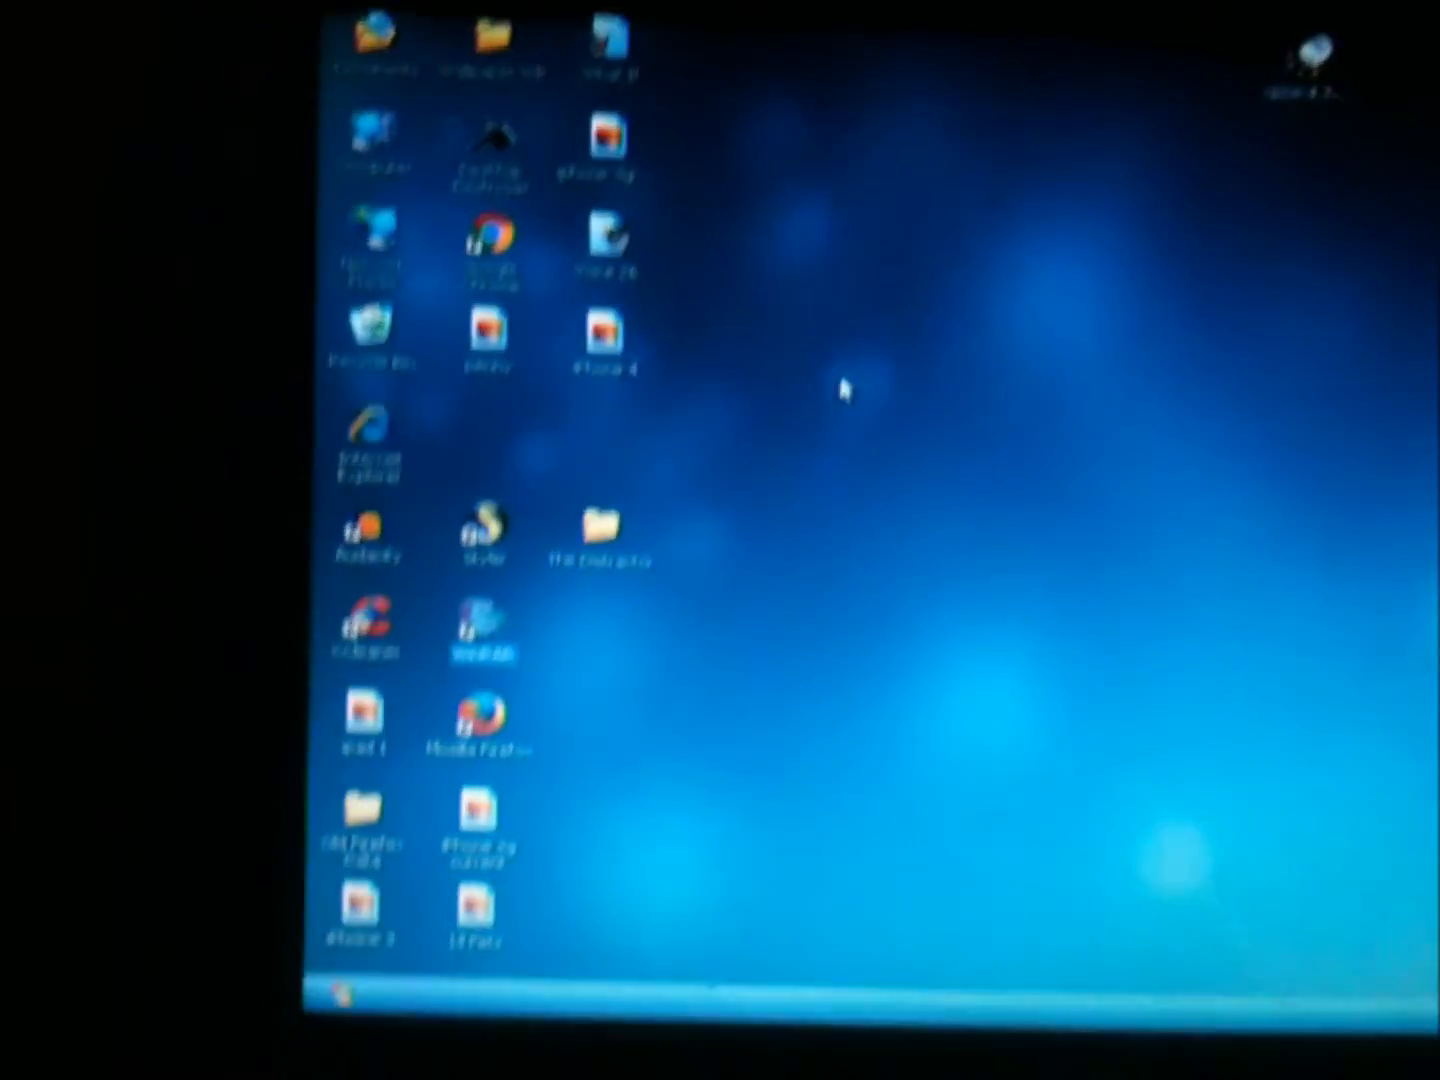
pyautogui.click(330, 994)
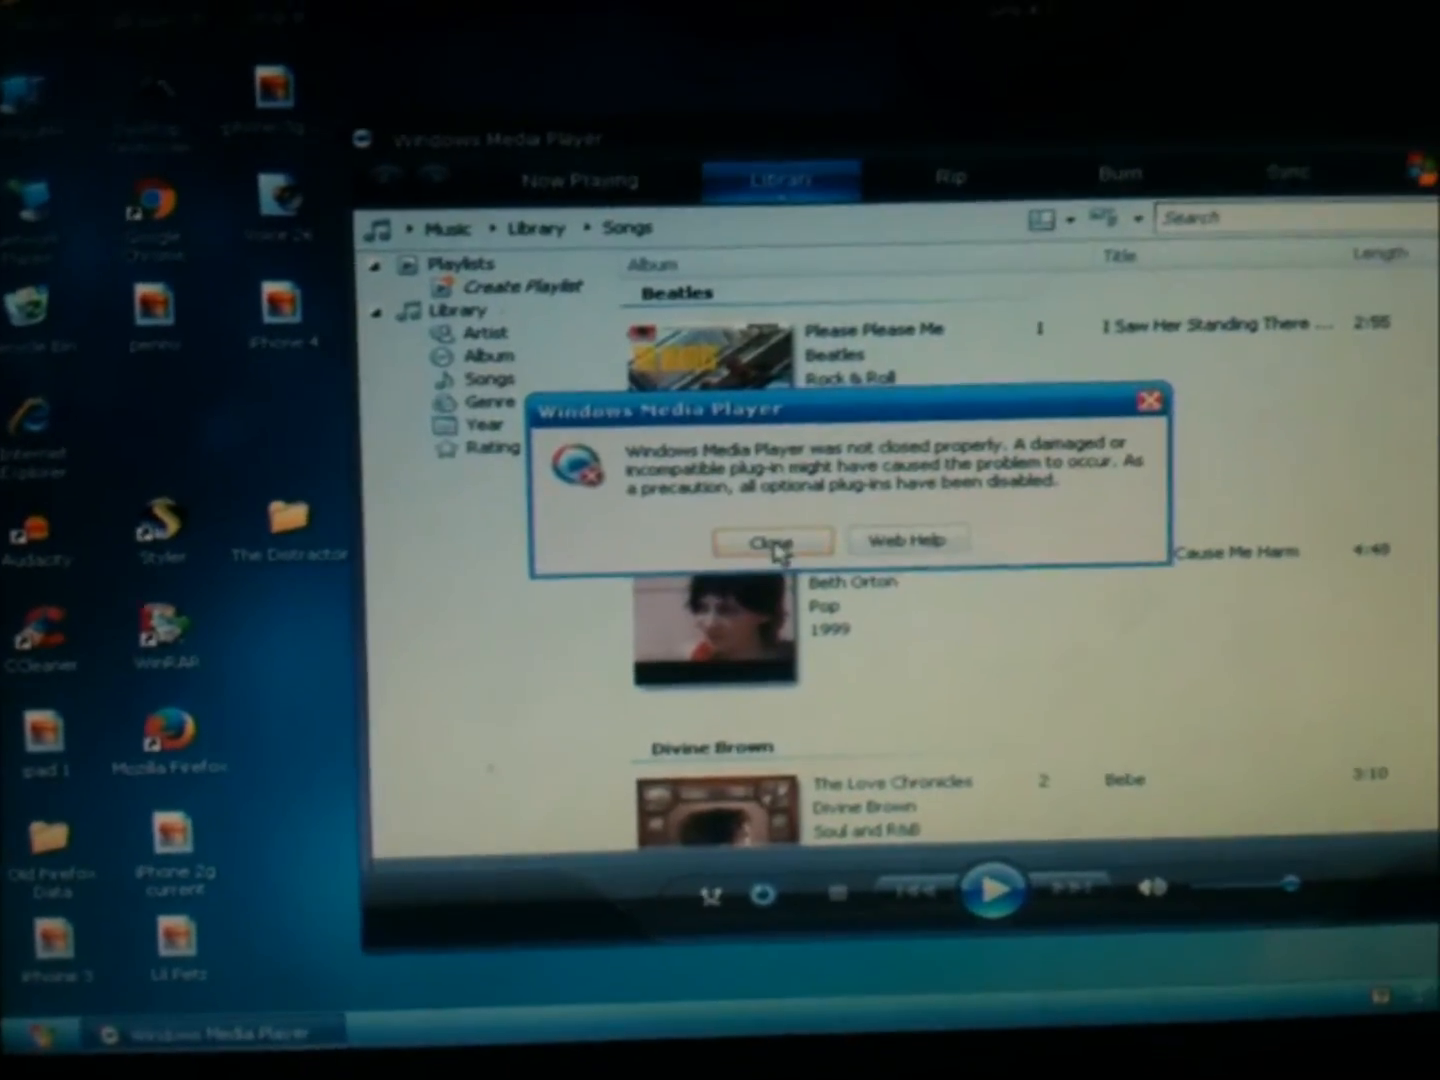
# - Dismiss Media Player's plug-ins-disabled warning
pyautogui.click(772, 540)
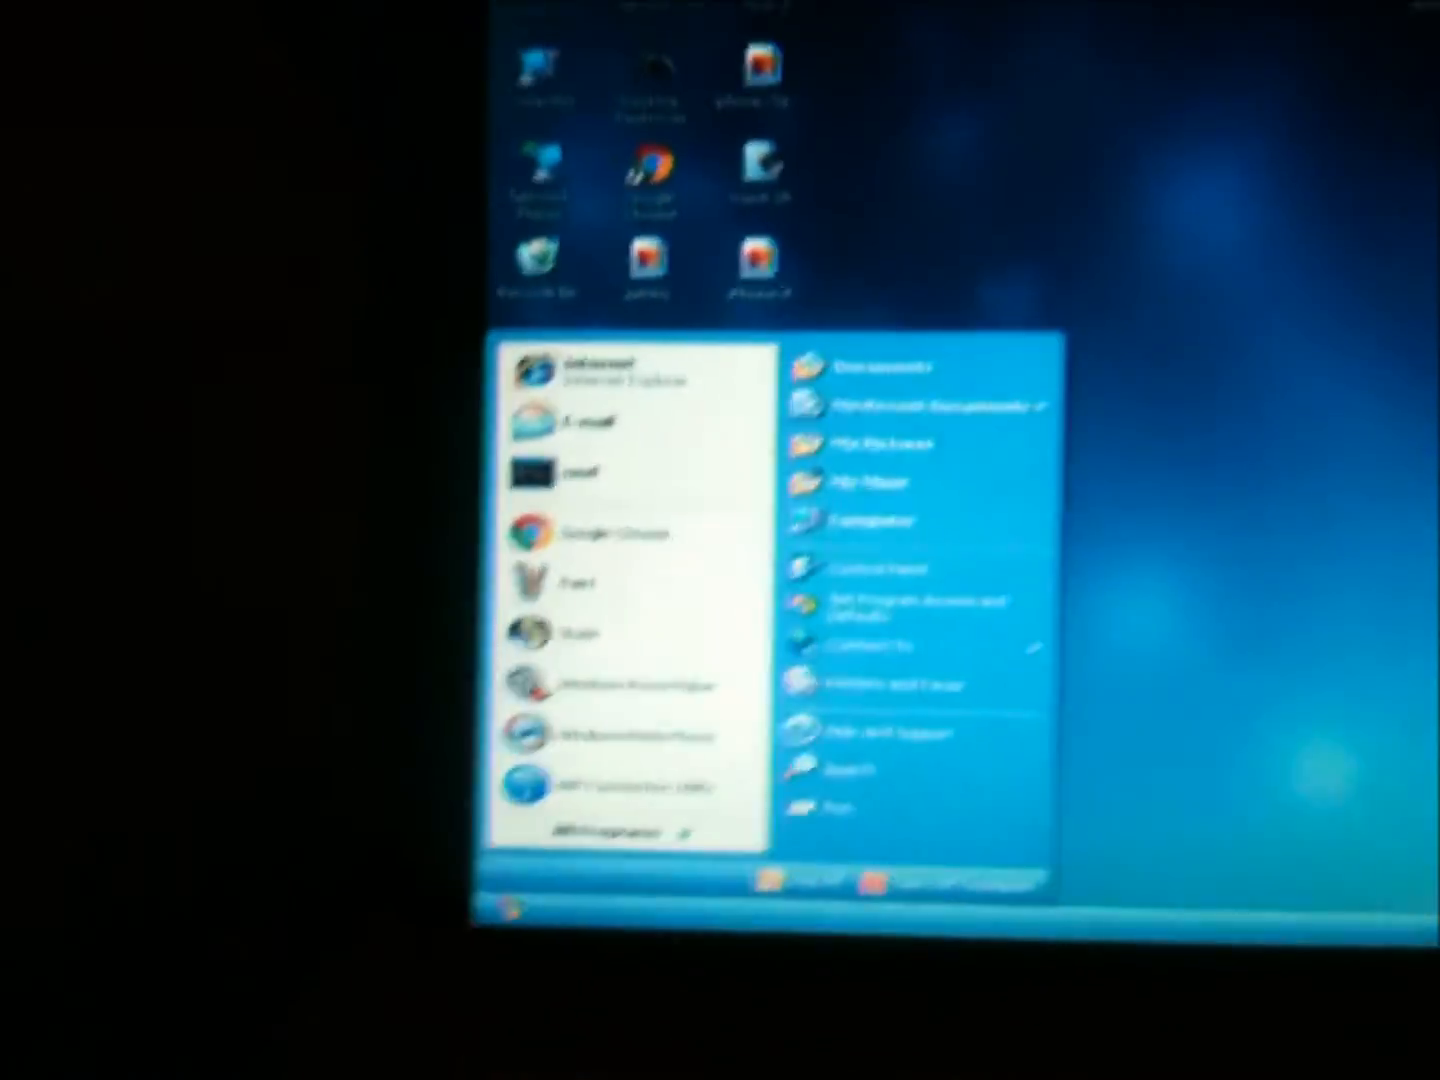
pyautogui.moveTo(658, 446)
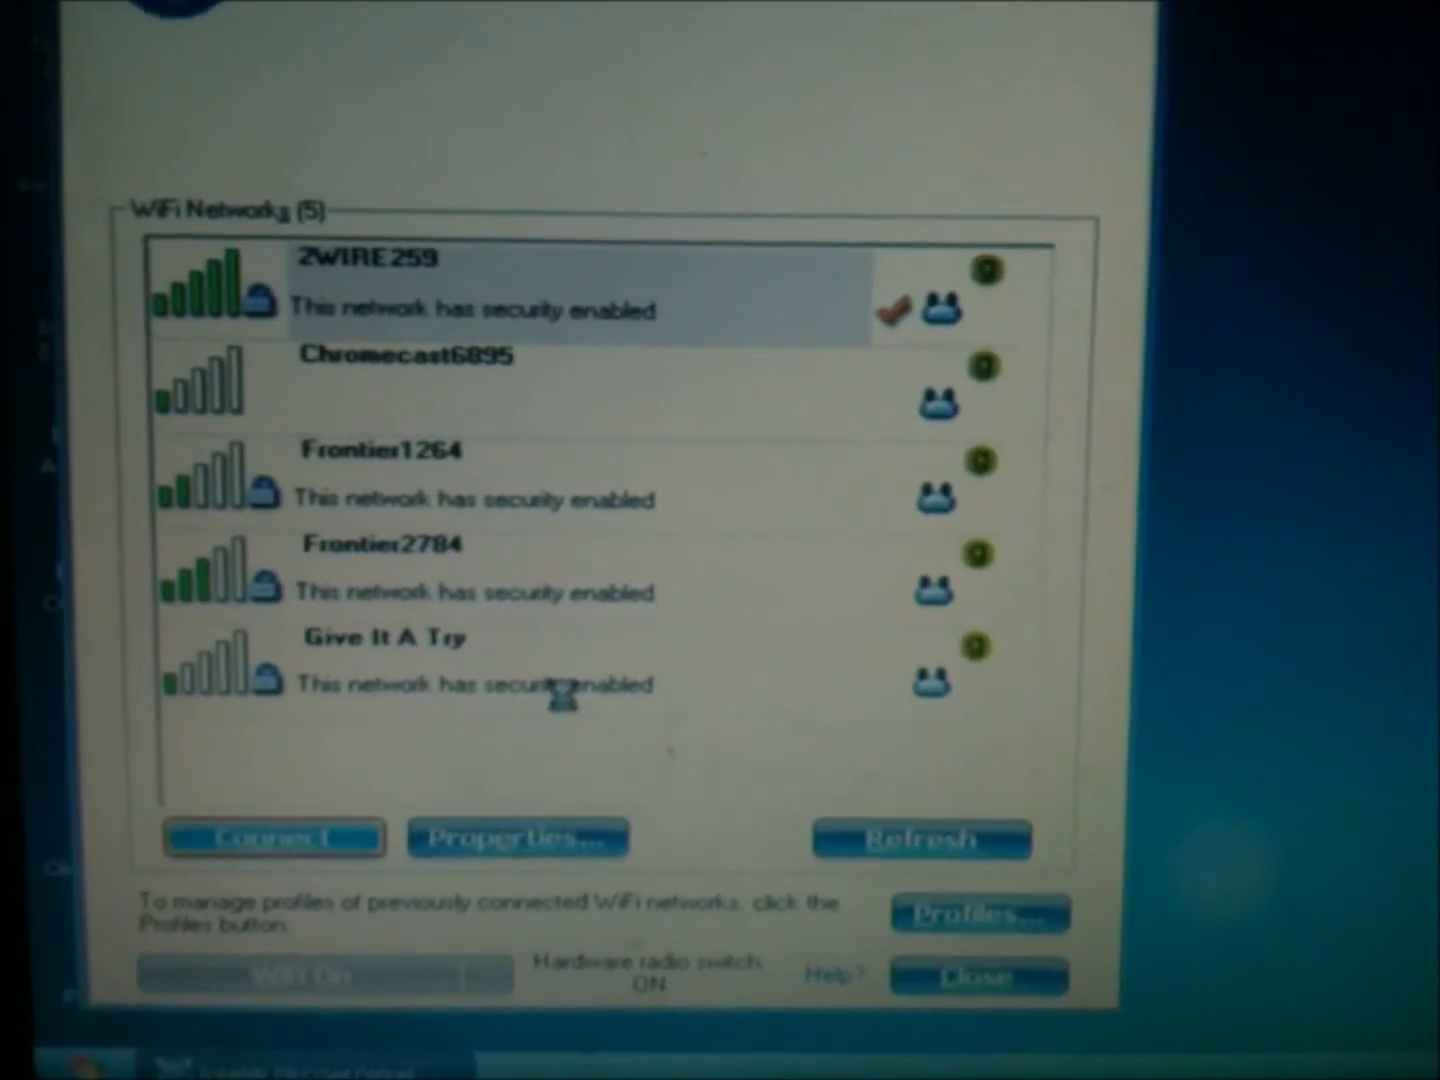
# - Close the WiFi network list window to reveal the restyled desktop
pyautogui.click(276, 836)
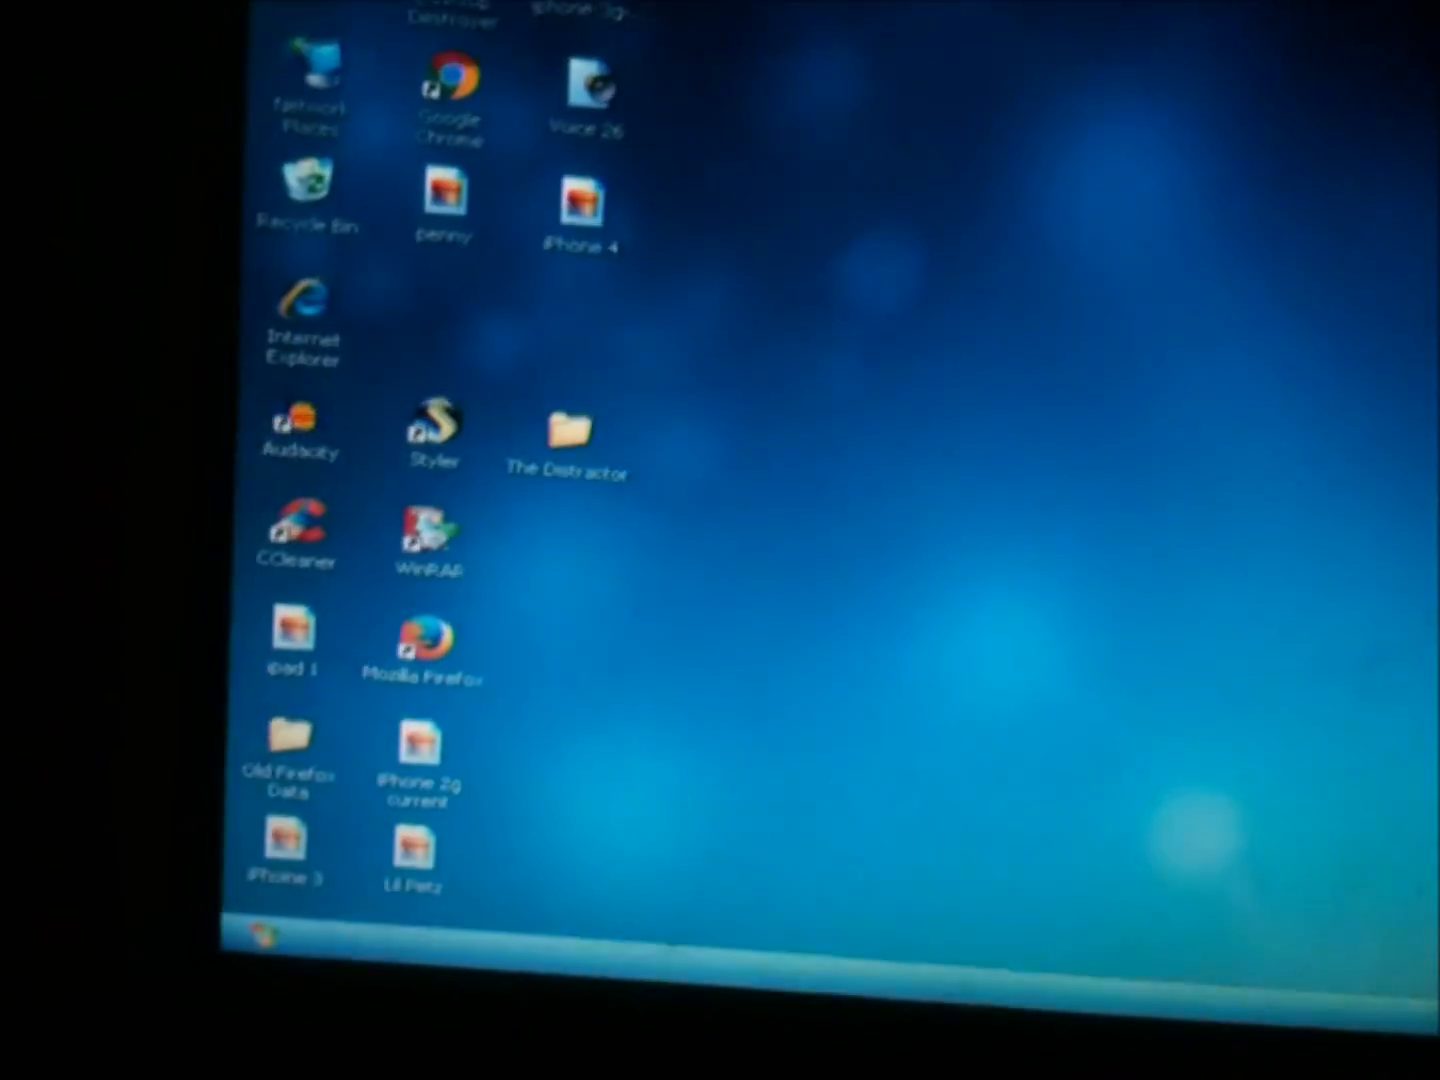
# - Bring up the restyled Start menu with its pinned programs
pyautogui.click(264, 938)
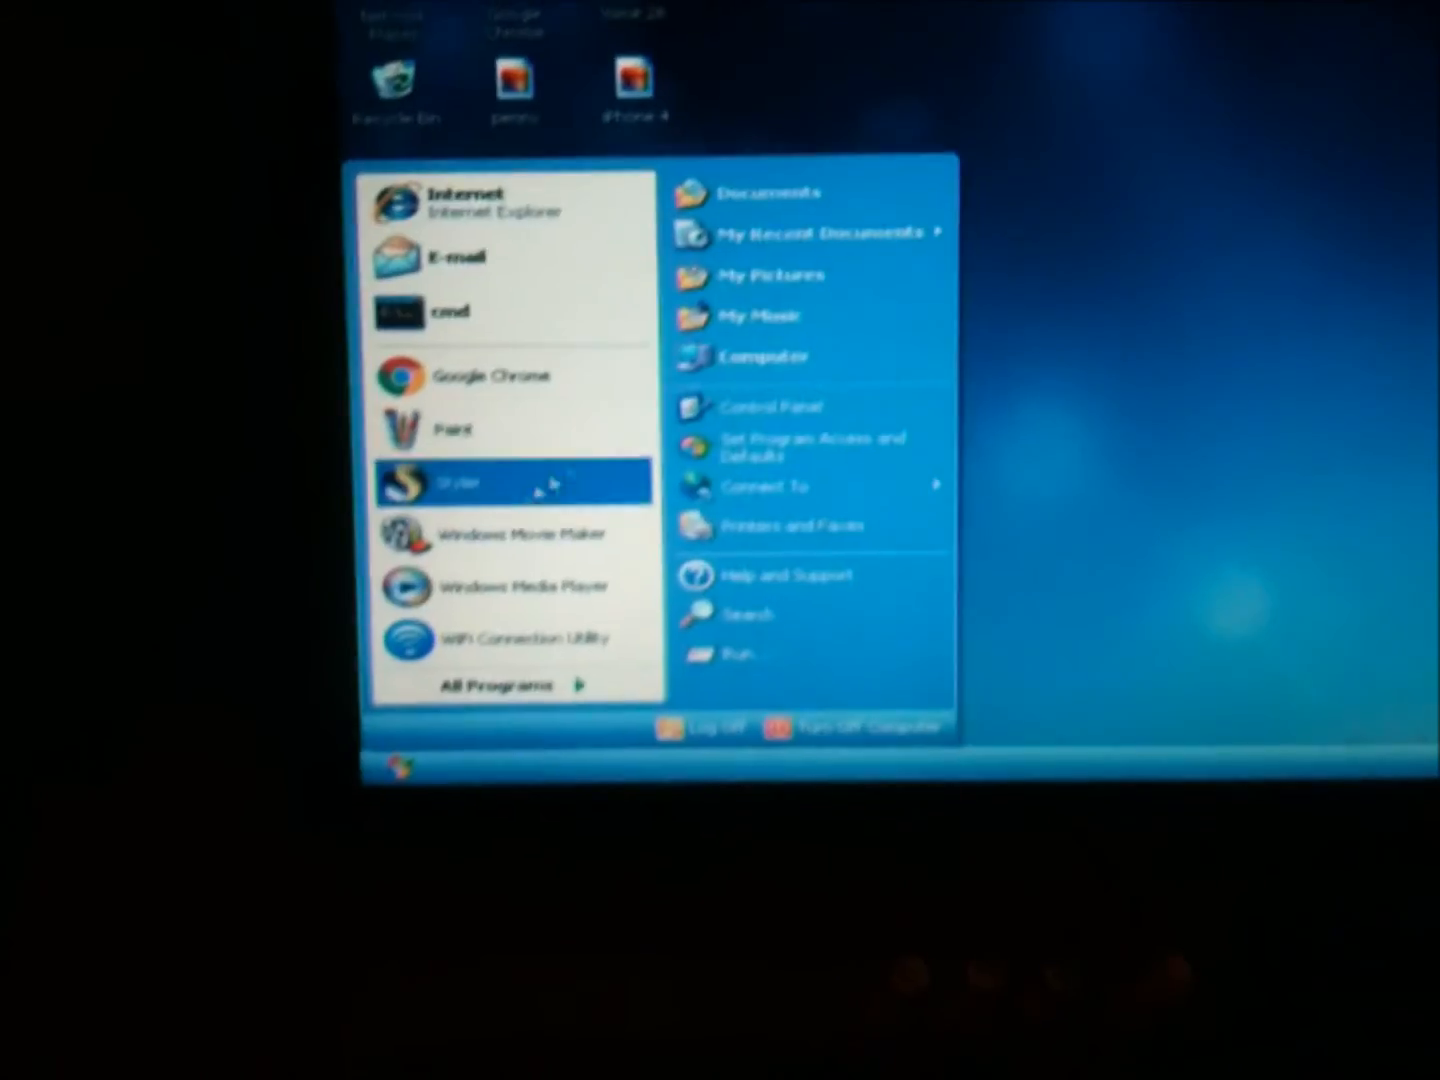
# - Launch Paint from the Start menu to a blank untitled canvas
pyautogui.click(450, 428)
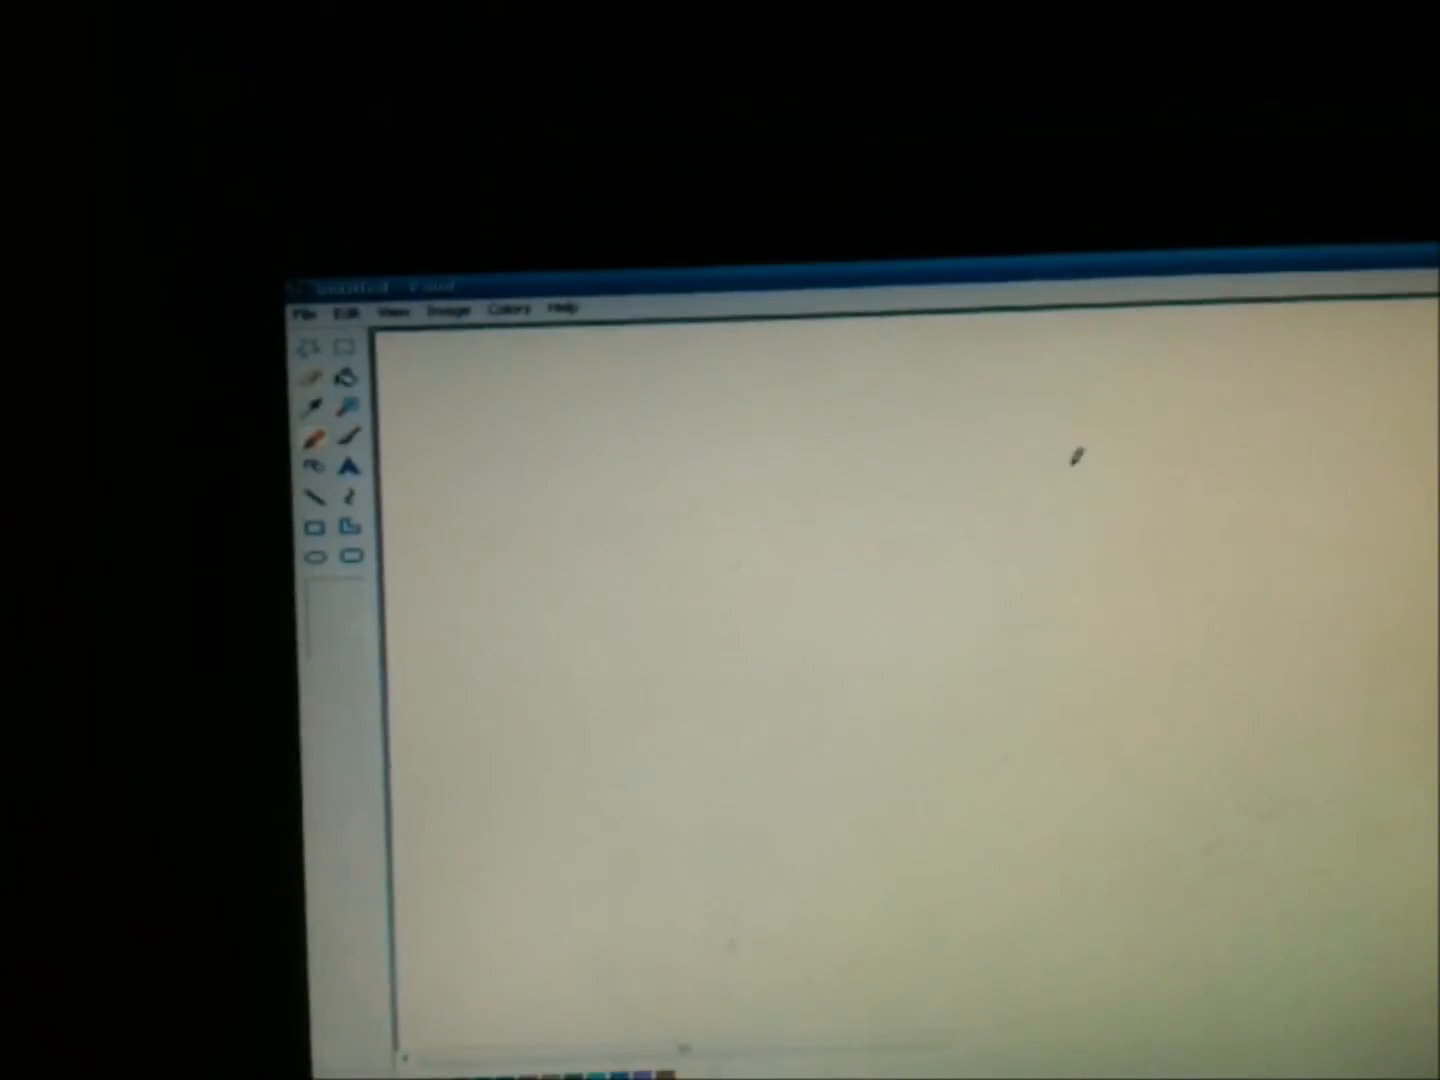